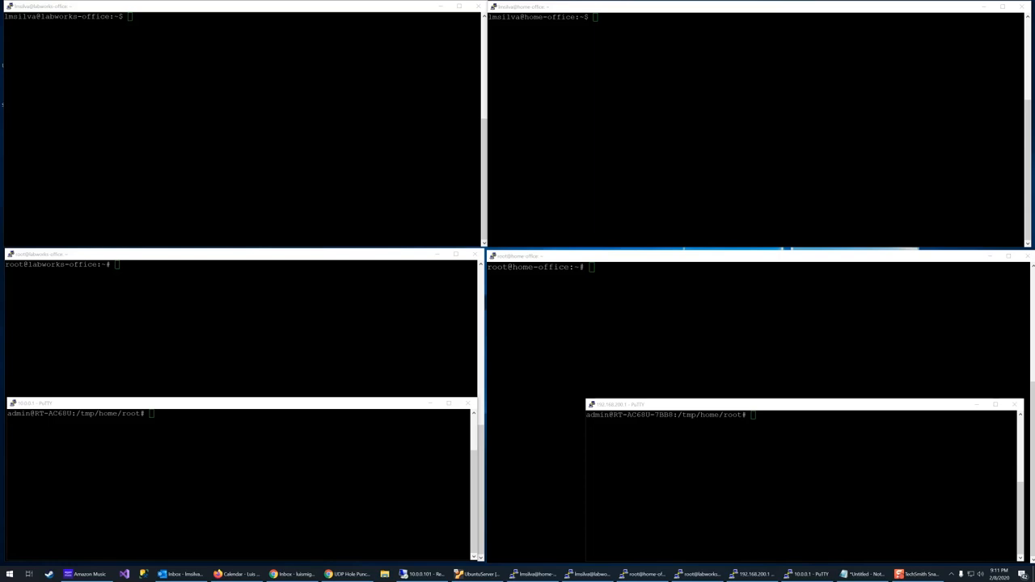
# Bring the UDP Hole Punching Simplified video window to the front over the PuTTY sessions.
pyautogui.click(348, 573)
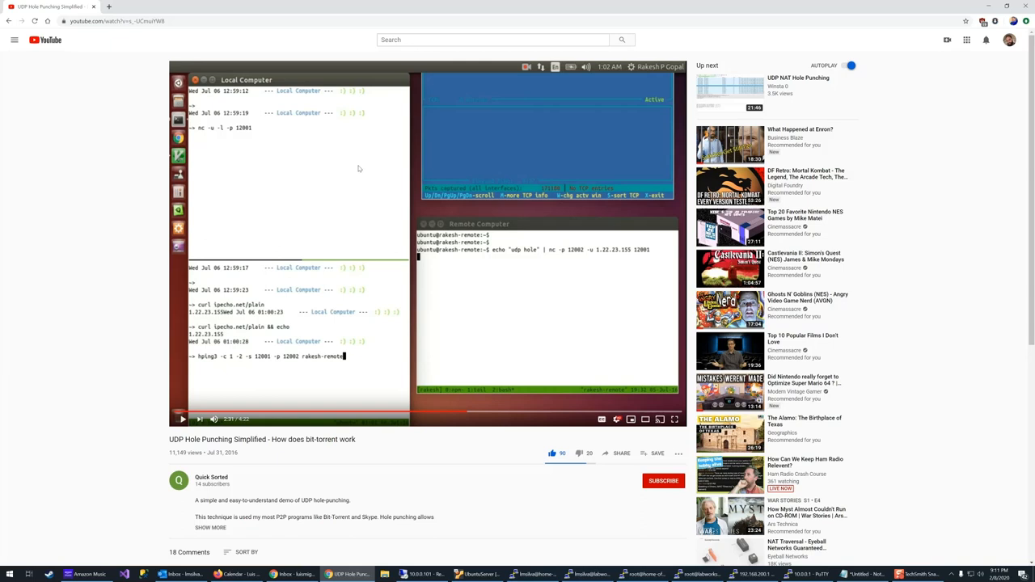
pyautogui.moveTo(315, 188)
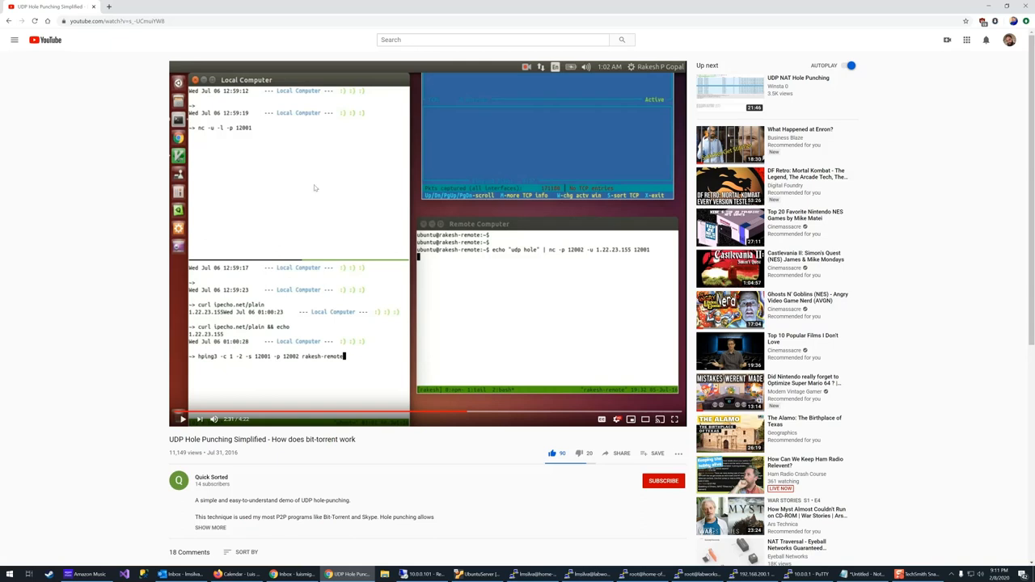
pyautogui.moveTo(456, 238)
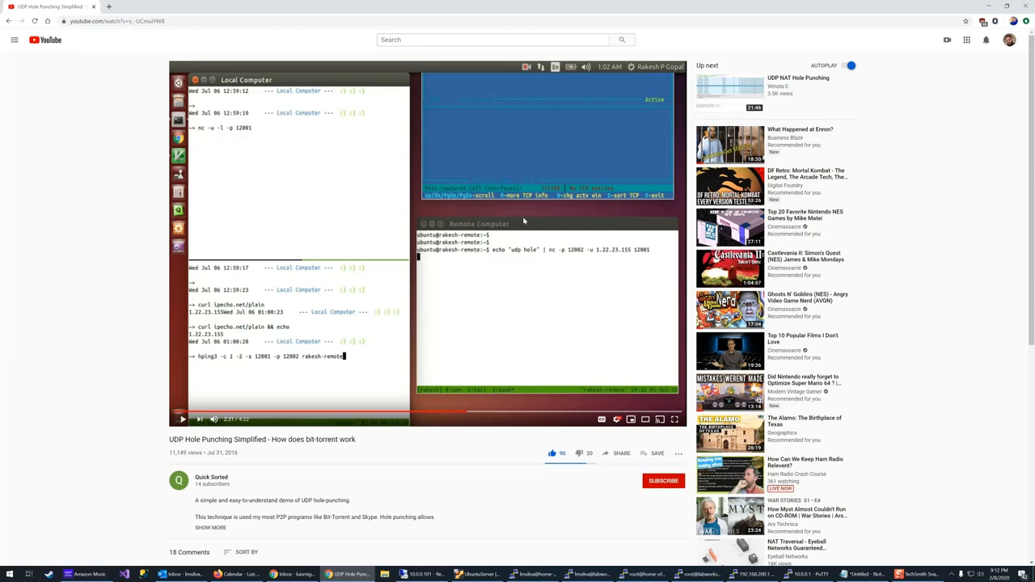
pyautogui.moveTo(528, 235)
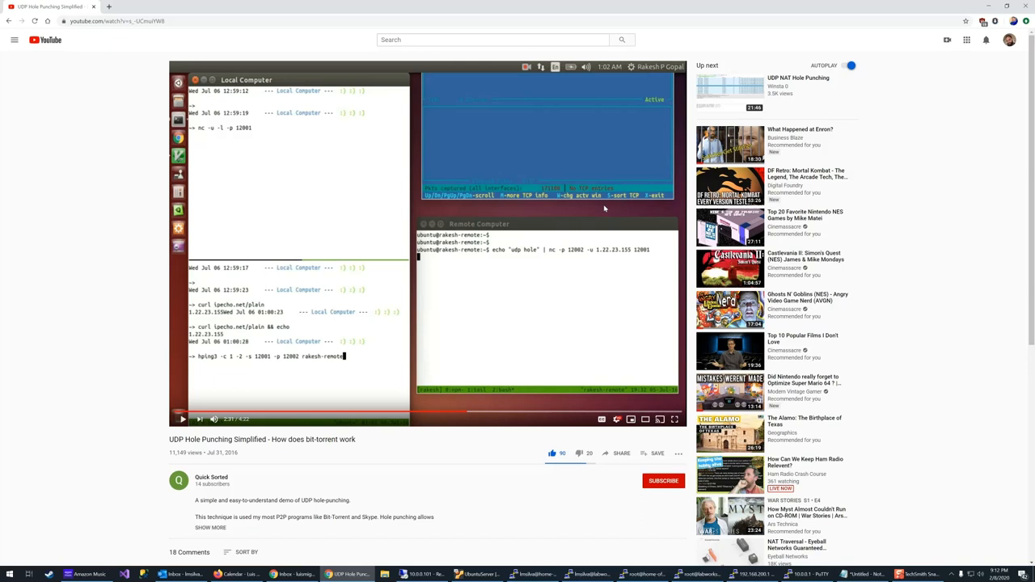
pyautogui.moveTo(587, 289)
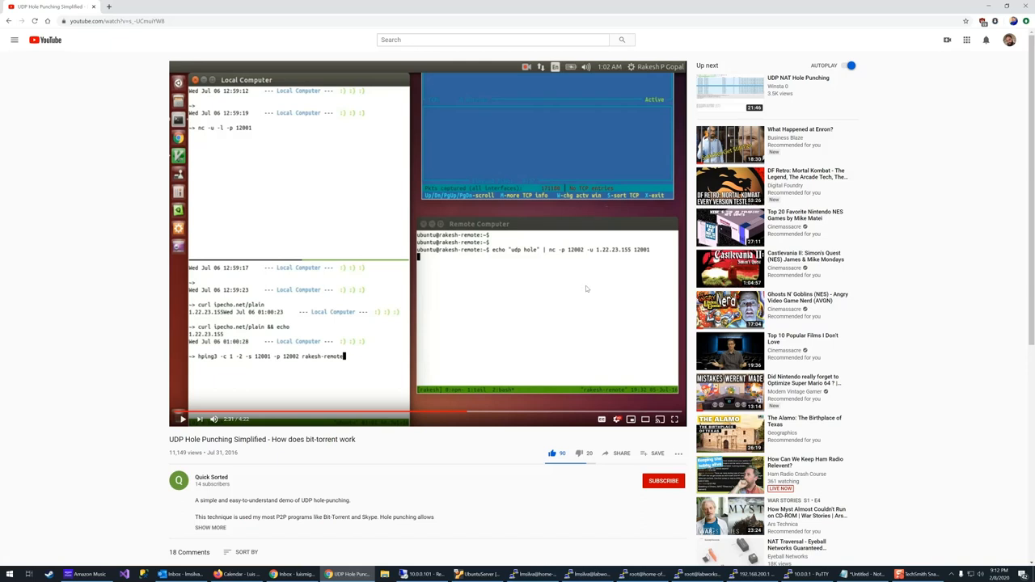
pyautogui.moveTo(485, 177)
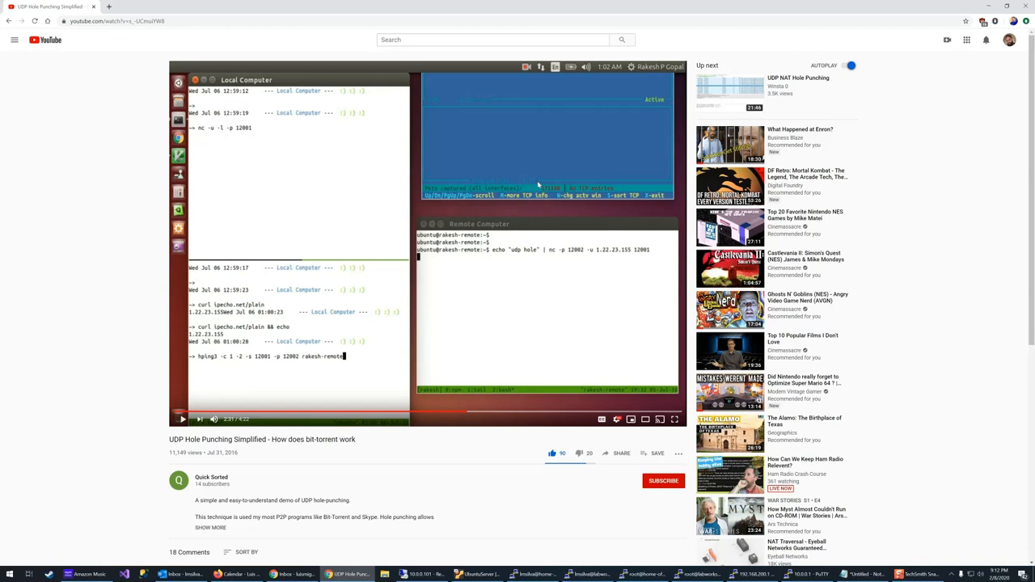
pyautogui.moveTo(353, 211)
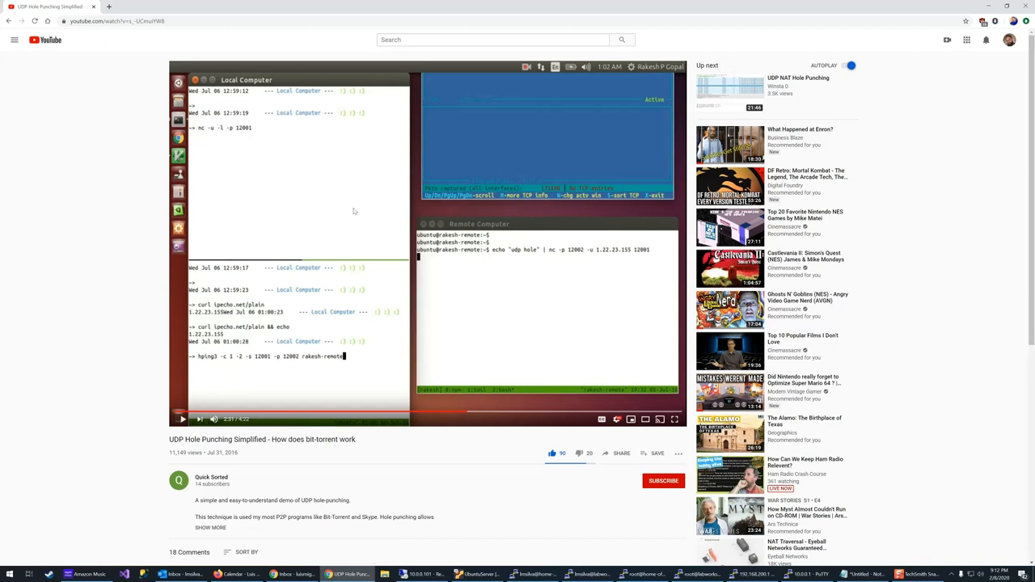
pyautogui.moveTo(391, 229)
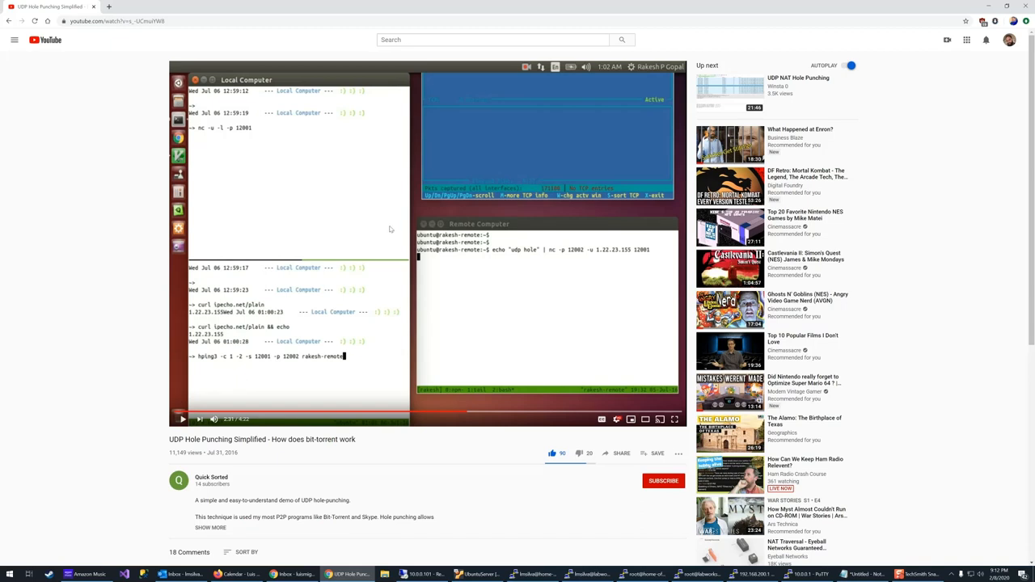
pyautogui.moveTo(439, 182)
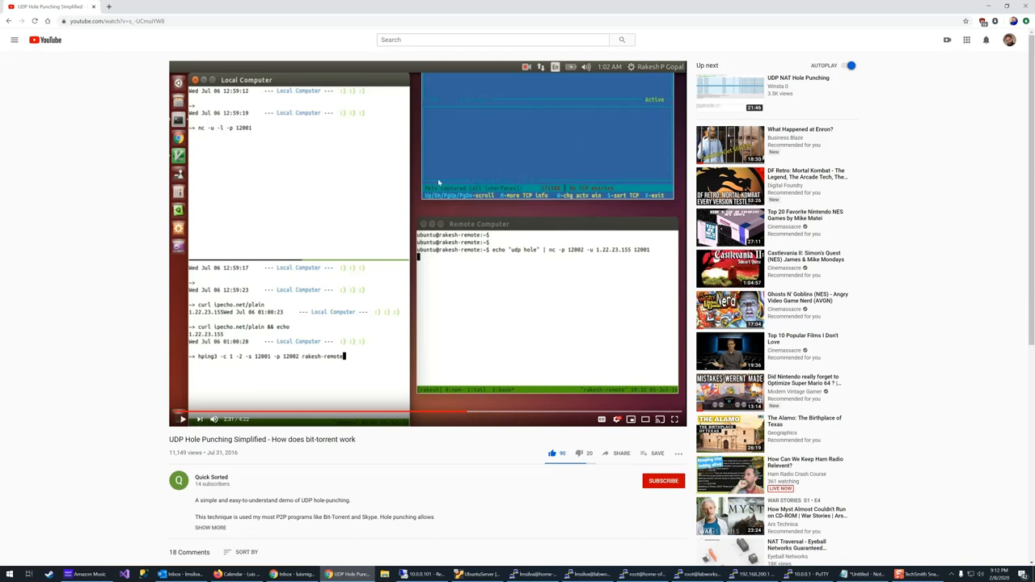
pyautogui.moveTo(419, 226)
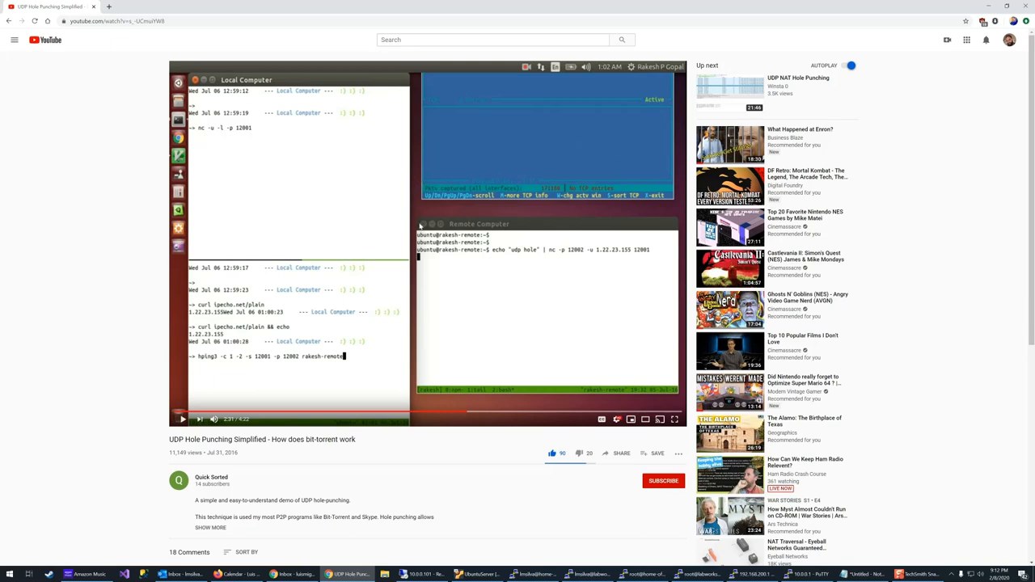
pyautogui.moveTo(570, 156)
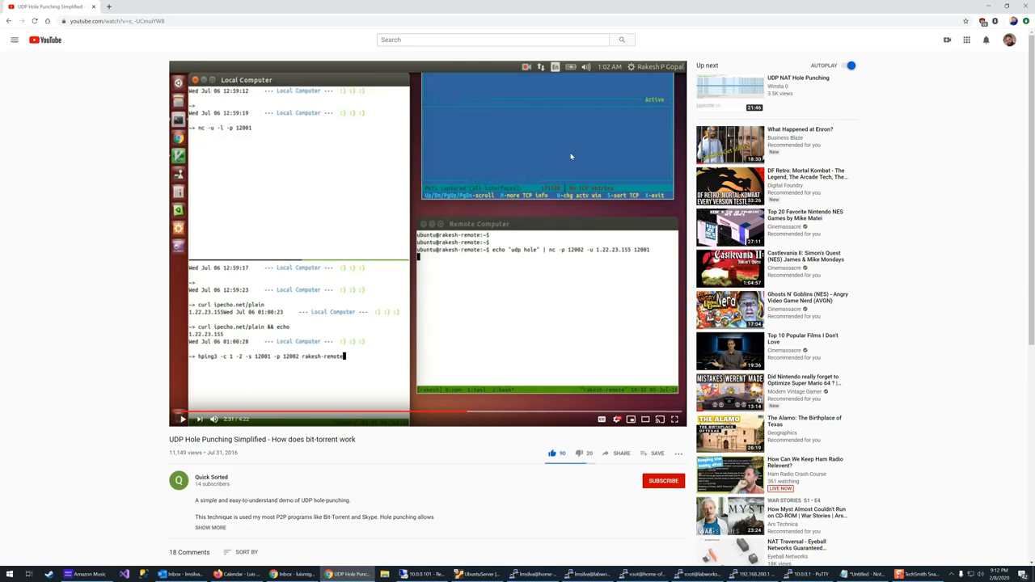
pyautogui.moveTo(573, 264)
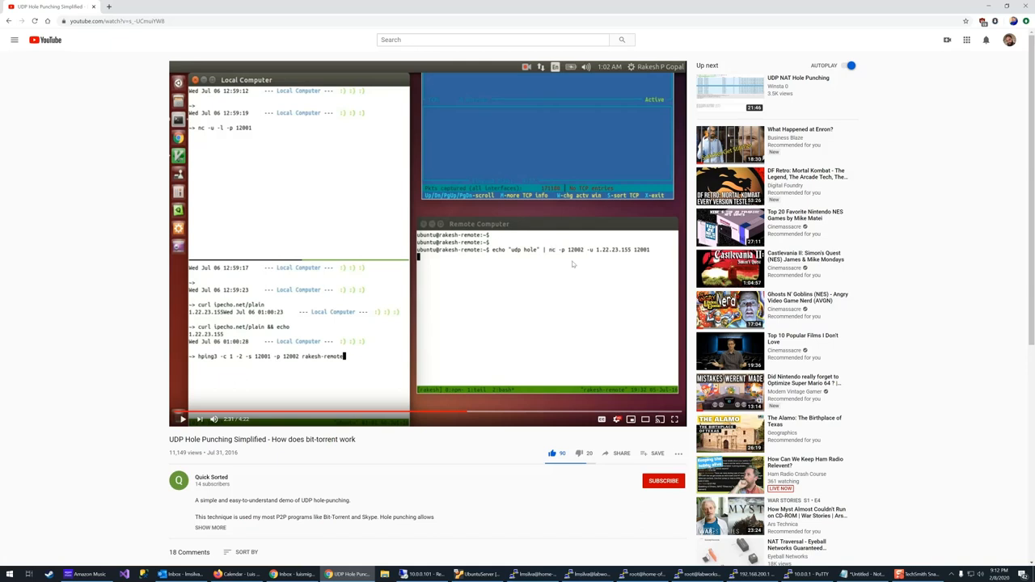
pyautogui.moveTo(591, 267)
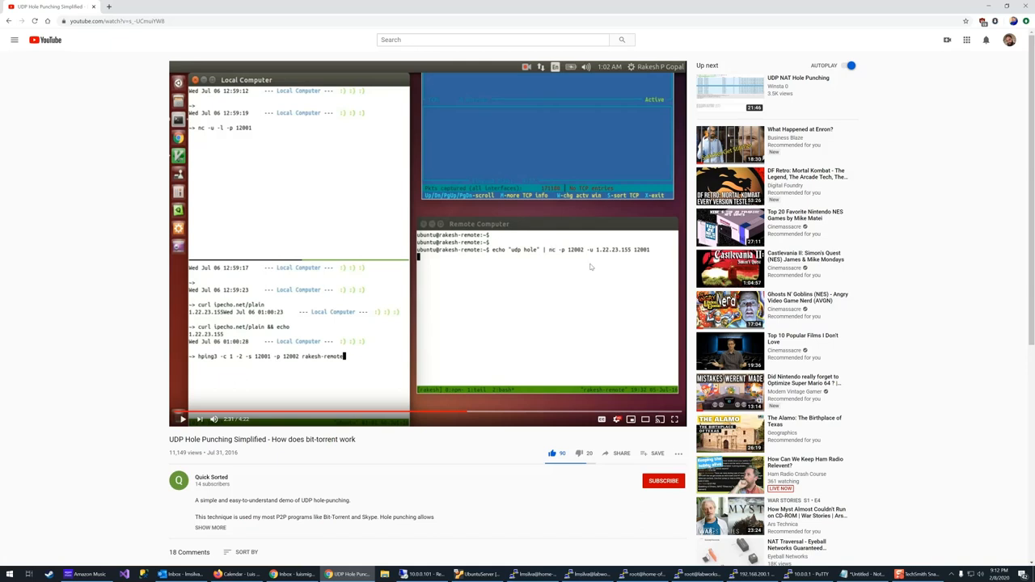
pyautogui.moveTo(607, 208)
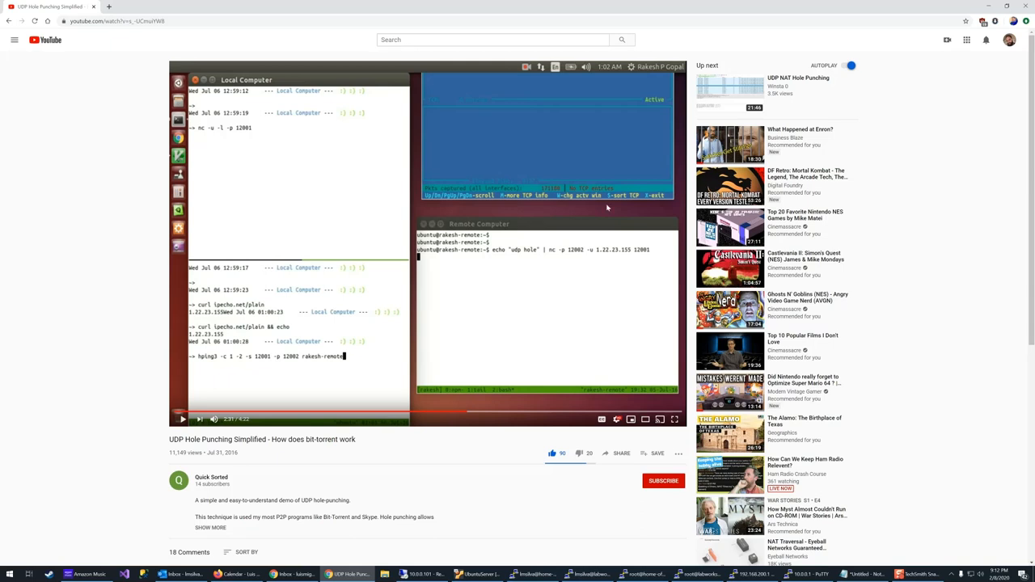
pyautogui.moveTo(556, 240)
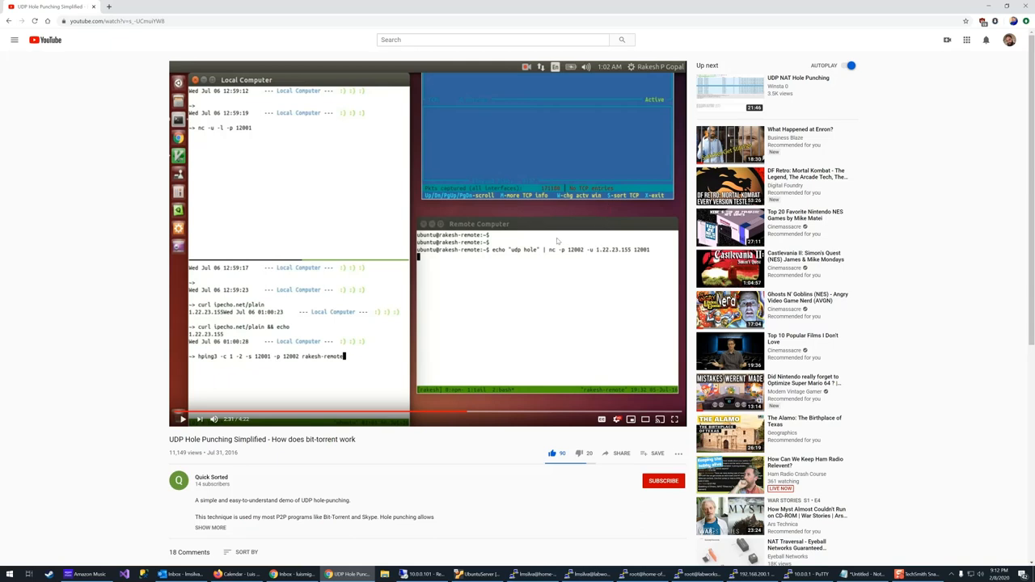
pyautogui.moveTo(549, 215)
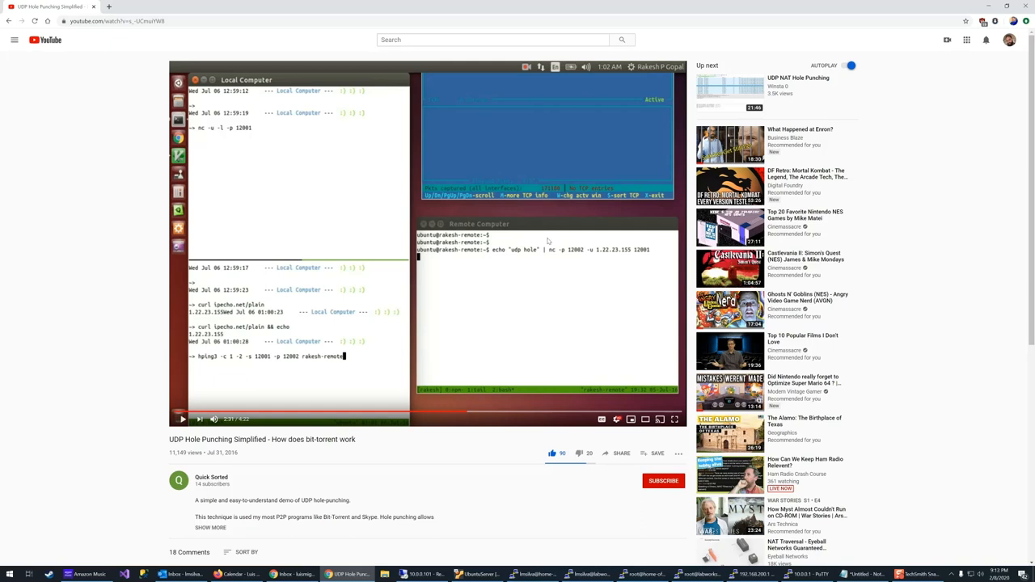
pyautogui.moveTo(202, 364)
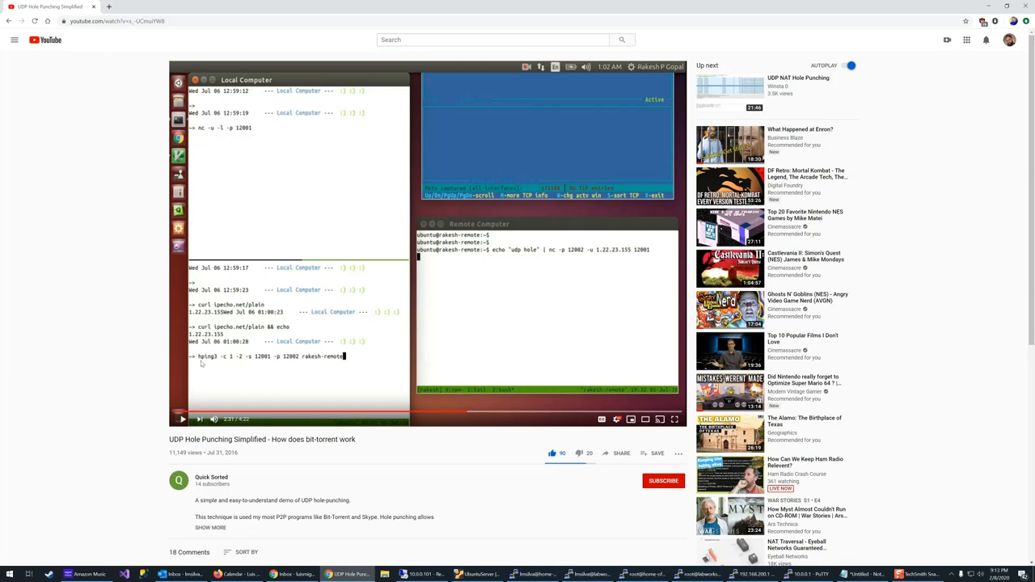
pyautogui.moveTo(224, 364)
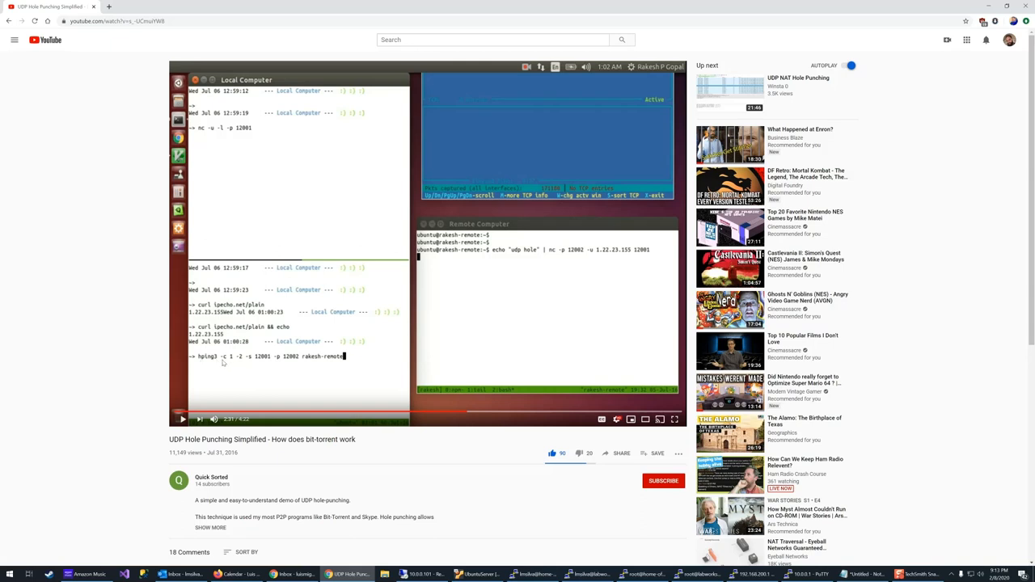
pyautogui.moveTo(306, 331)
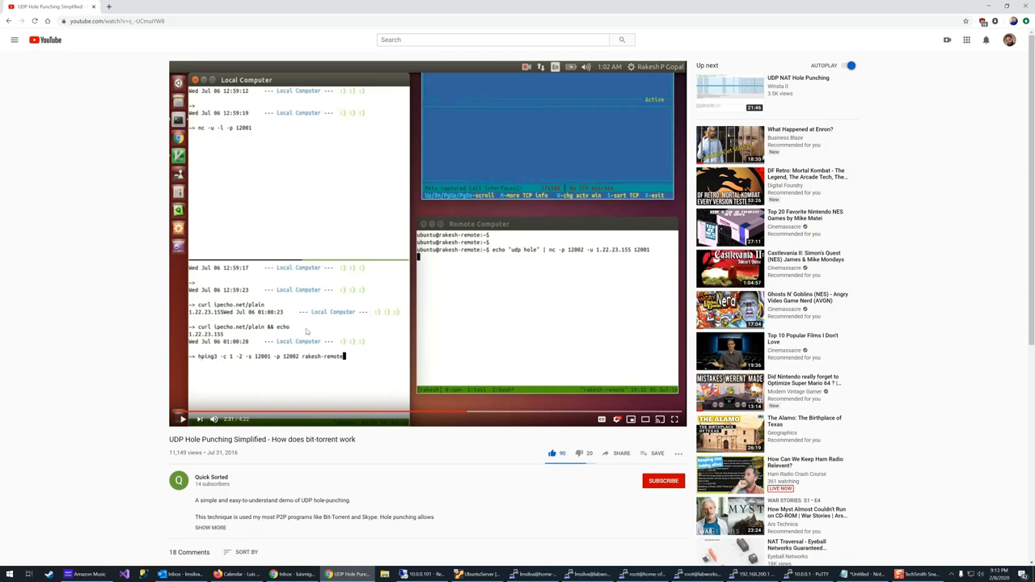
pyautogui.moveTo(271, 371)
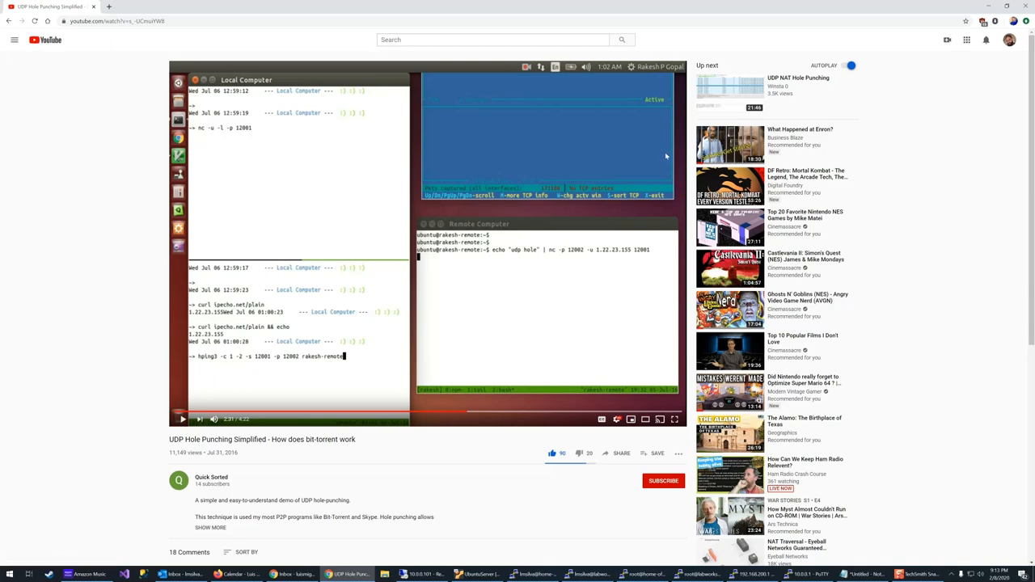
pyautogui.moveTo(266, 364)
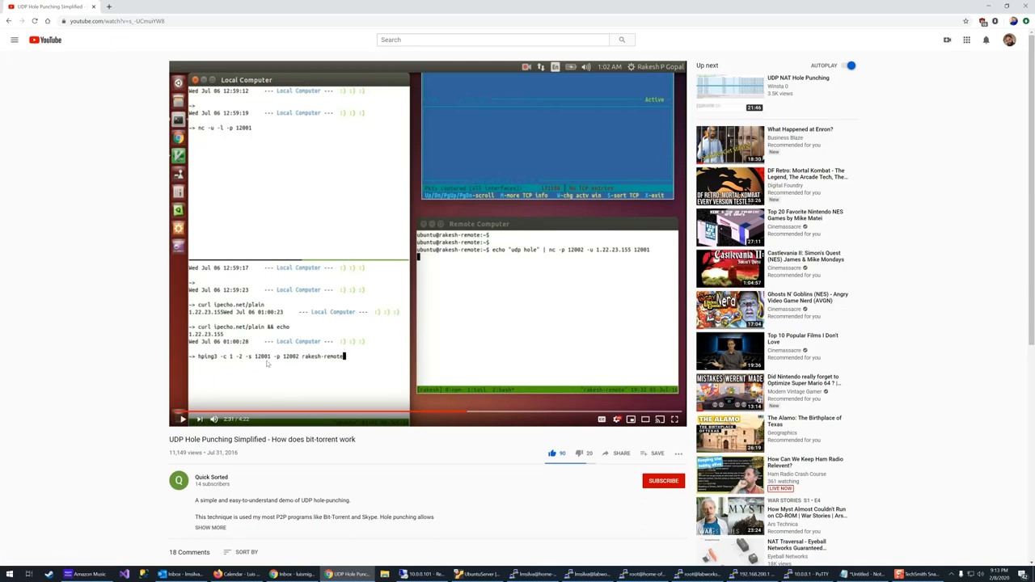
pyautogui.moveTo(318, 368)
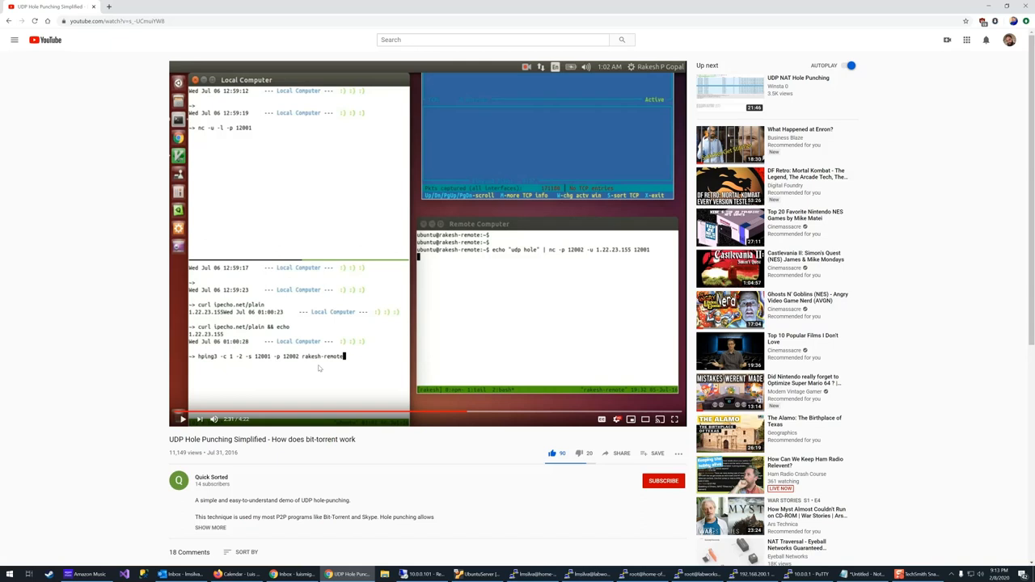
pyautogui.moveTo(473, 267)
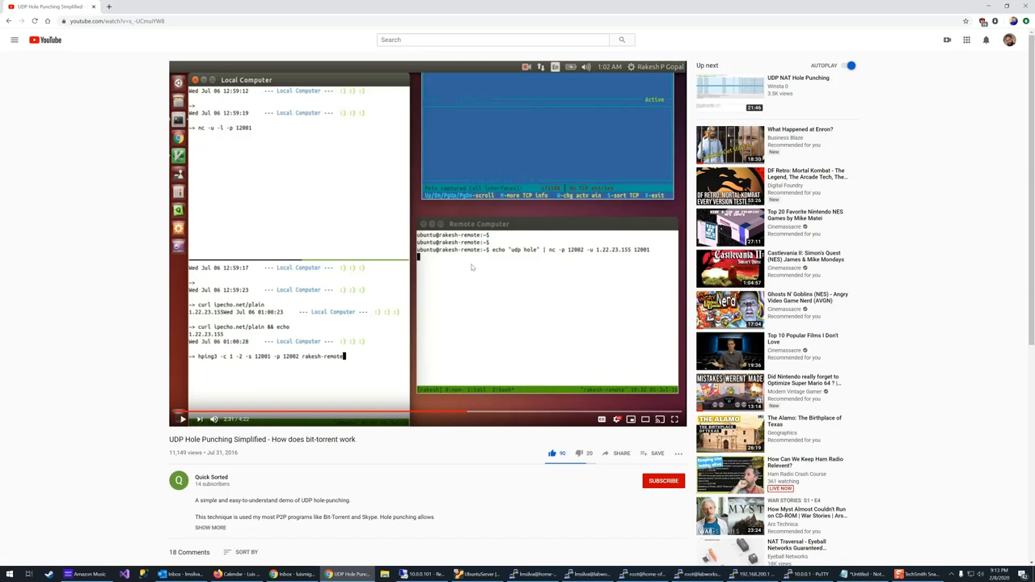
pyautogui.moveTo(608, 258)
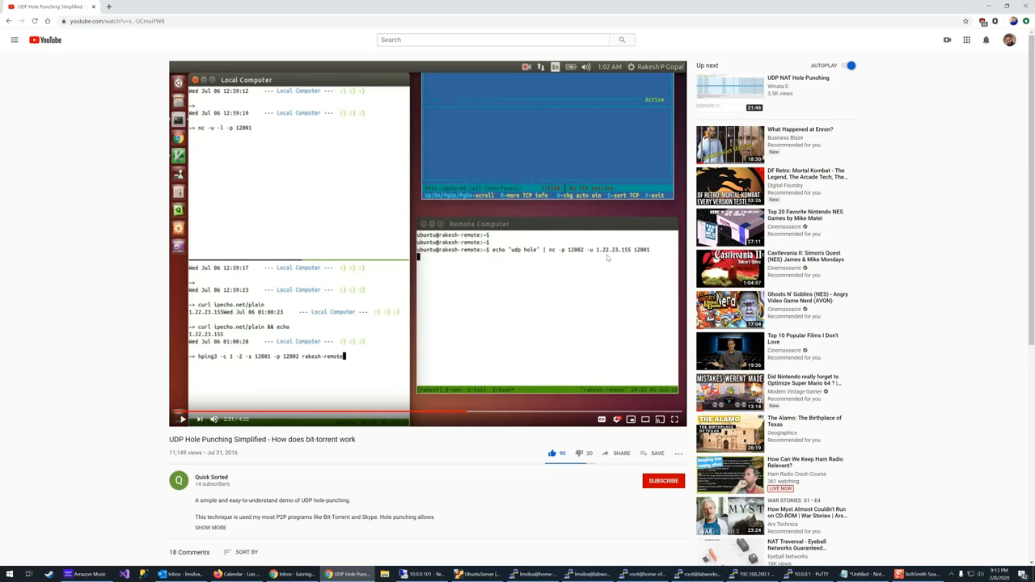
pyautogui.moveTo(605, 257)
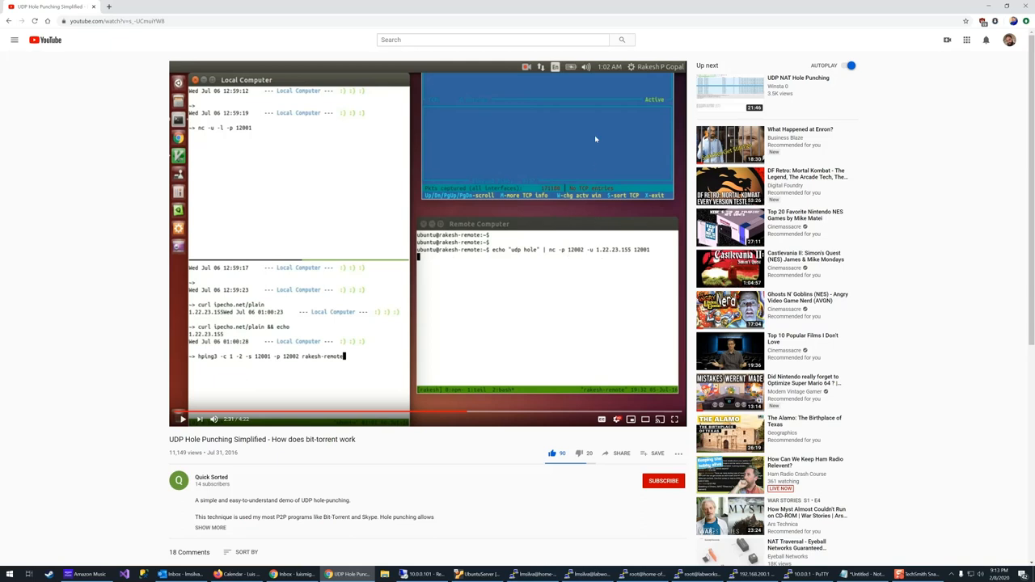
pyautogui.moveTo(598, 172)
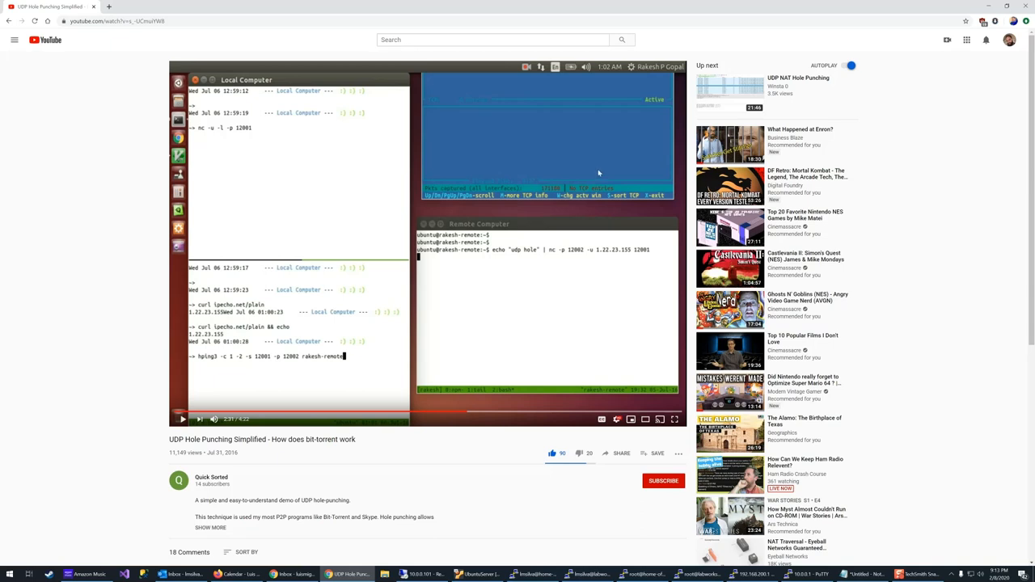
pyautogui.moveTo(584, 178)
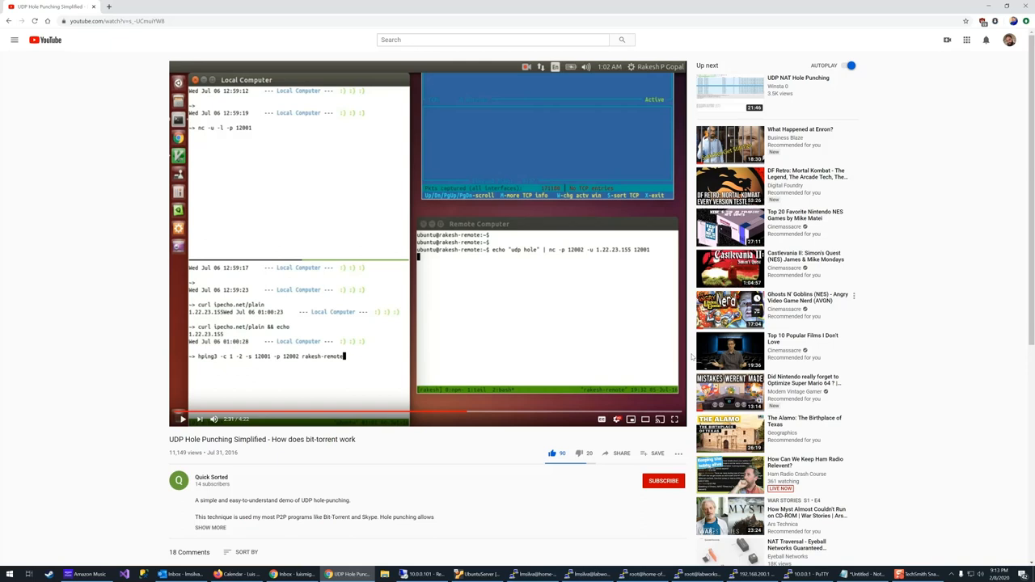
pyautogui.moveTo(572, 213)
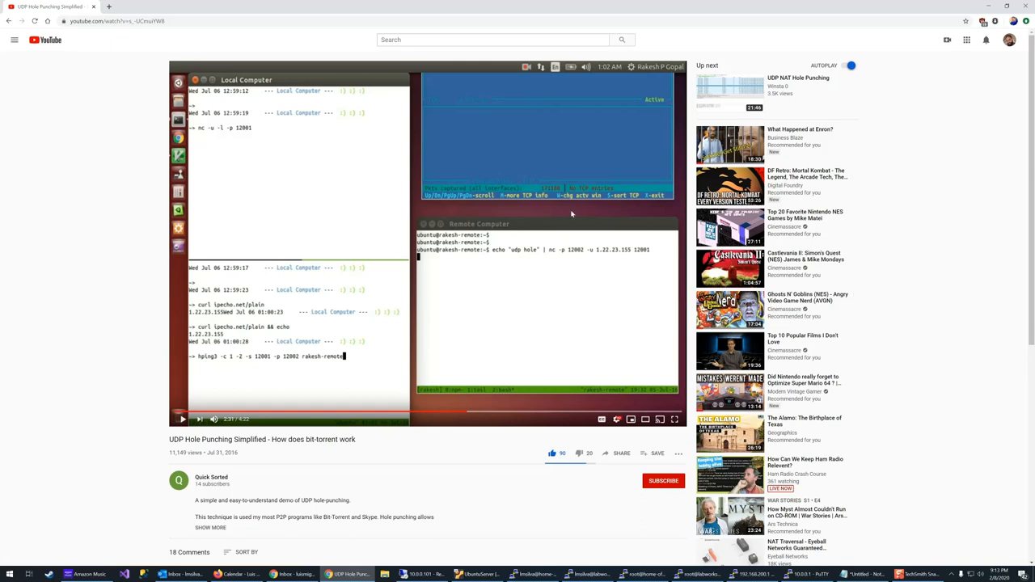
pyautogui.moveTo(605, 176)
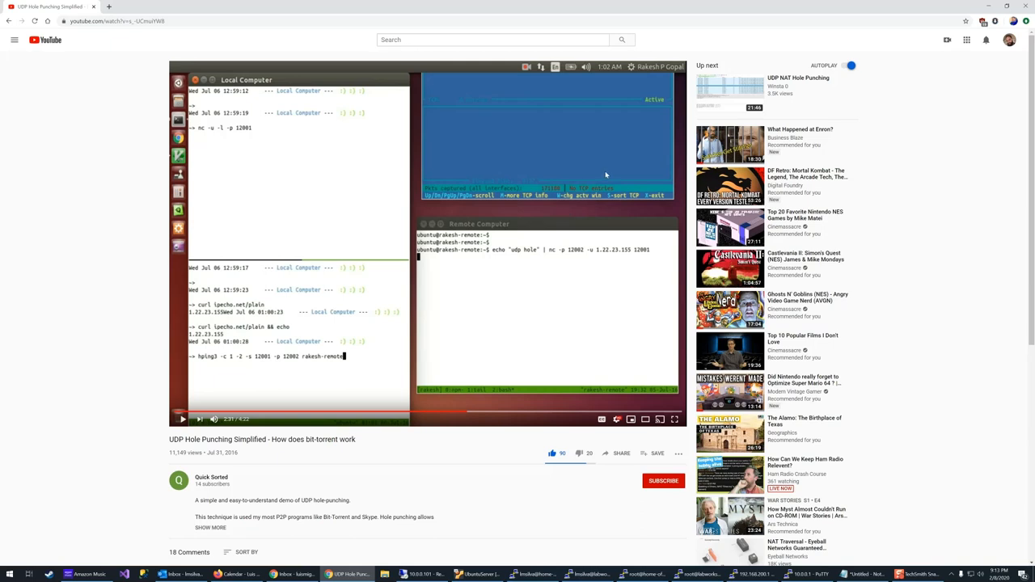
pyautogui.moveTo(616, 172)
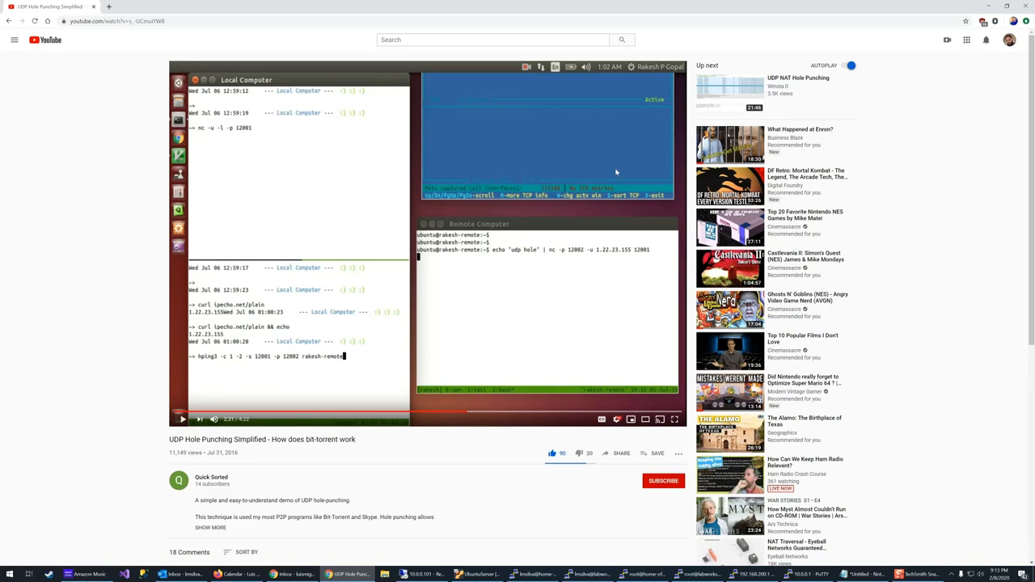
pyautogui.moveTo(617, 15)
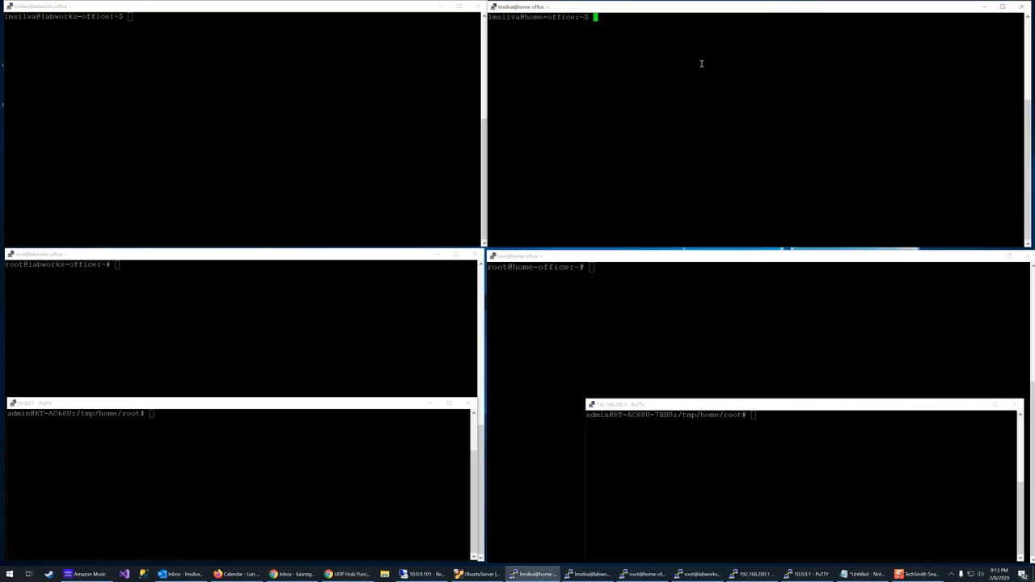
# Print the machine's public IP with curl ipecho.net/plain && echo.
pyautogui.write('curl ipecho.net/plain && echo')
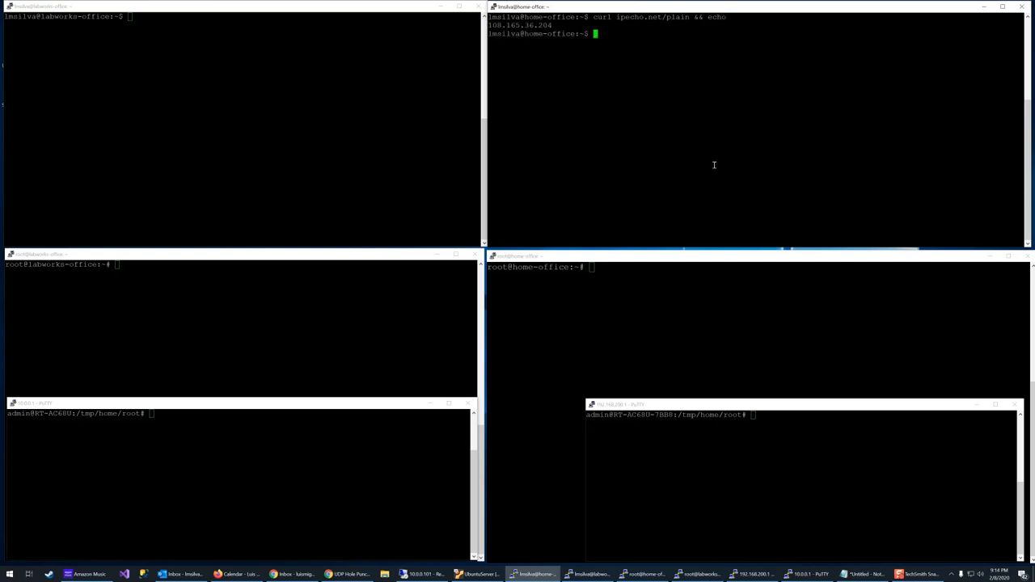
pyautogui.moveTo(675, 42)
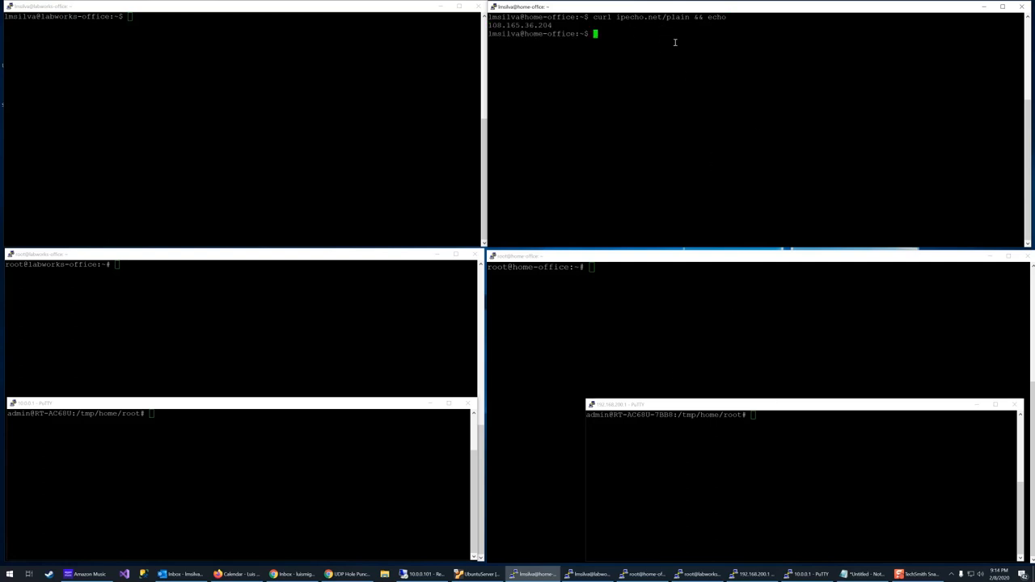
pyautogui.moveTo(664, 65)
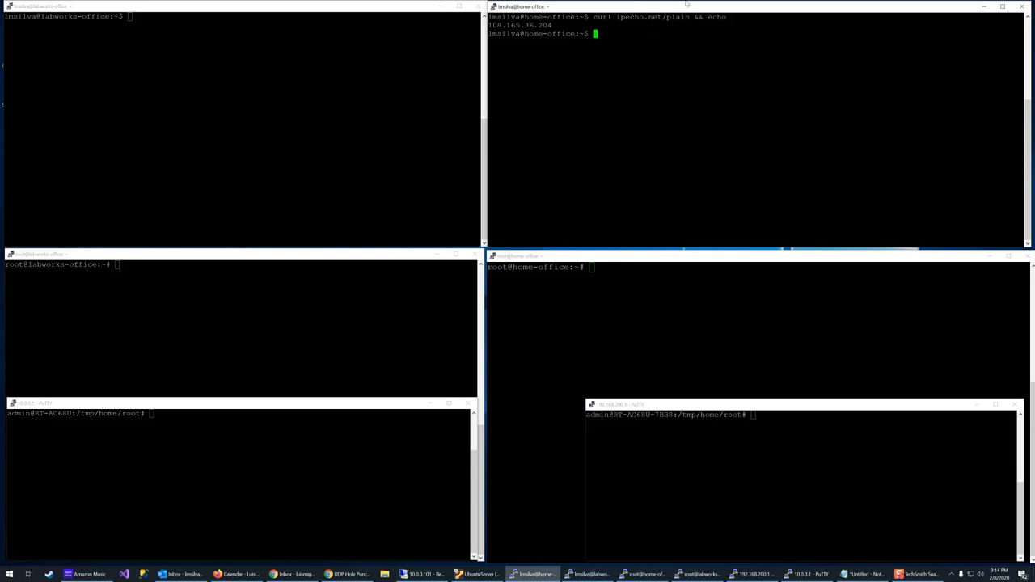
pyautogui.moveTo(708, 298)
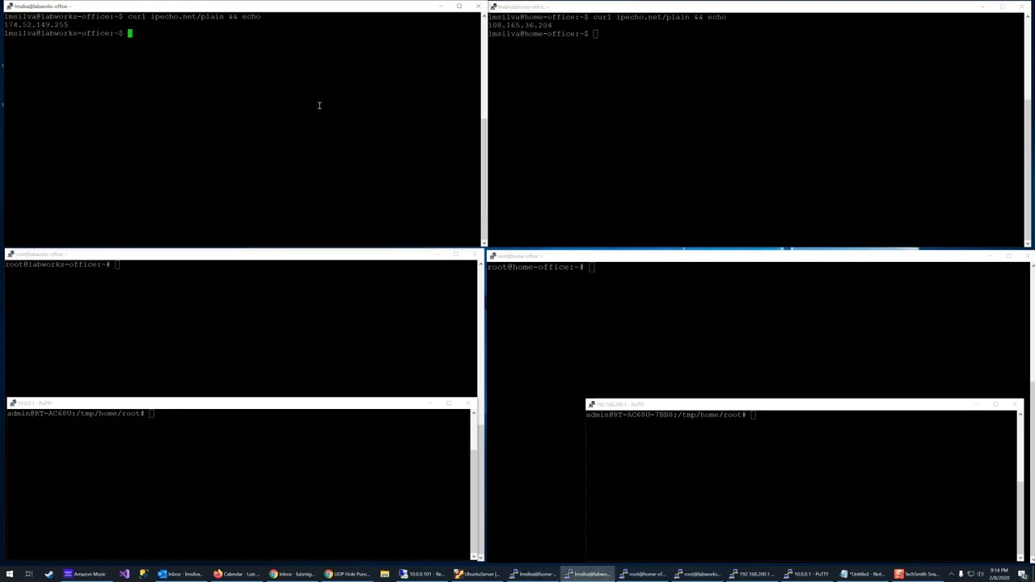
# Show both machines' local addresses with ifconfig and their routing tables with route -n.
pyautogui.write('ifconfig')
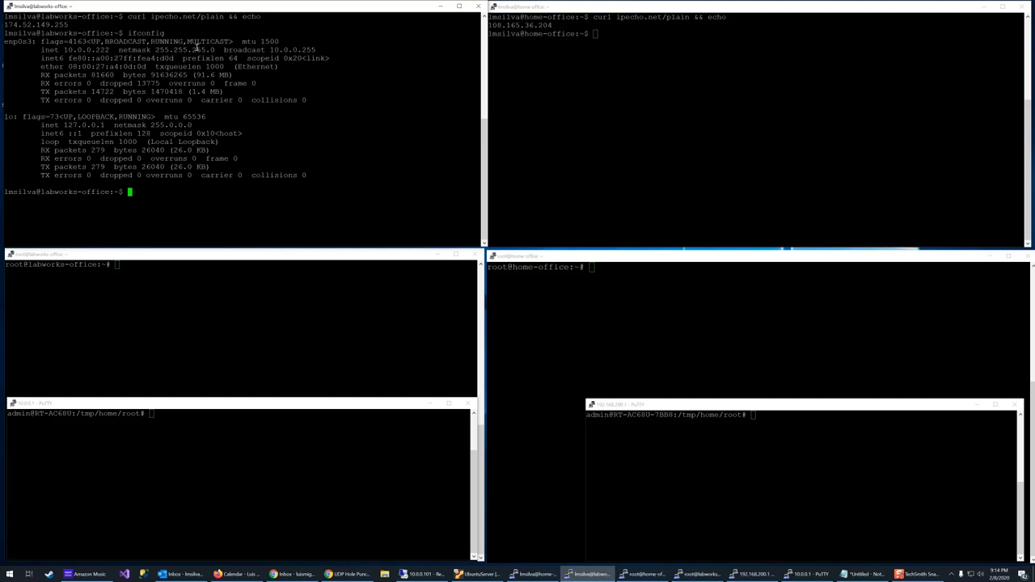
pyautogui.doubleClick(85, 50)
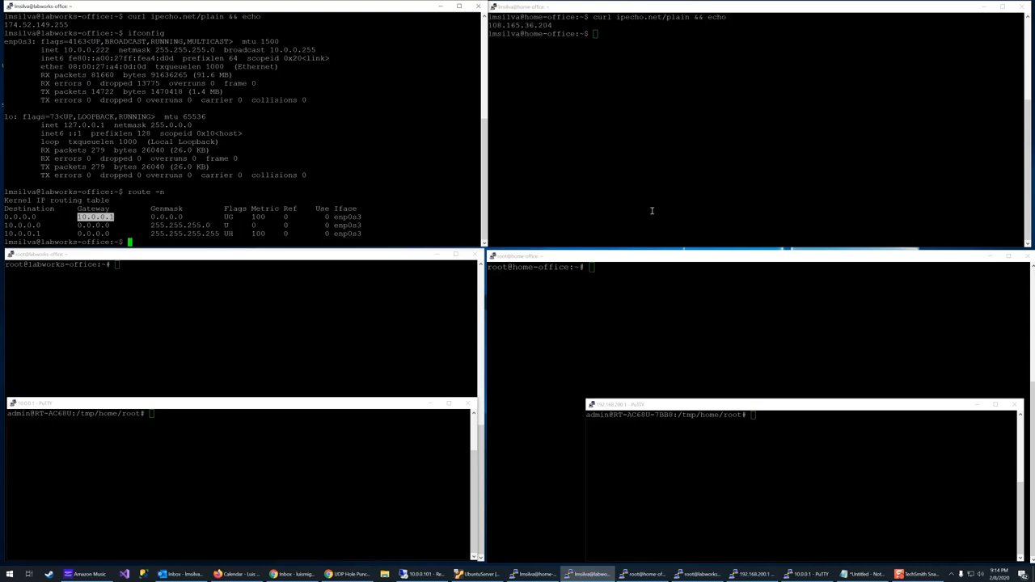
pyautogui.write('ifconfig')
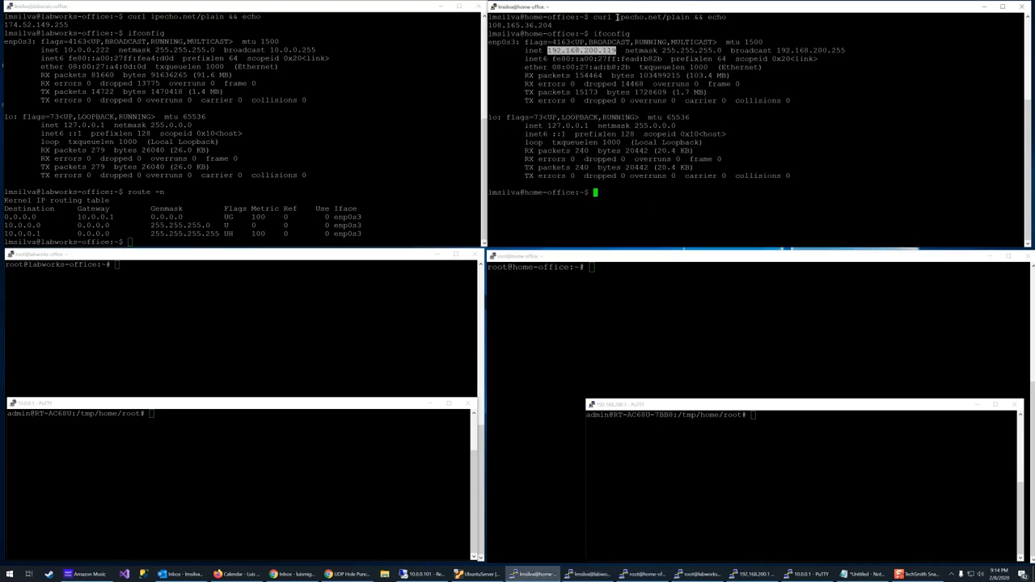
pyautogui.write('route -n')
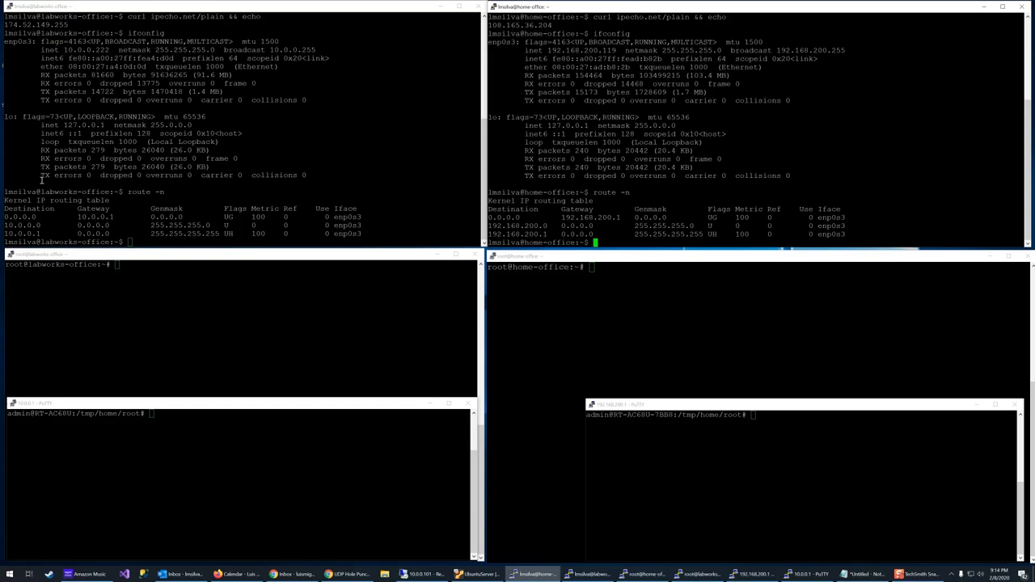
pyautogui.moveTo(343, 201)
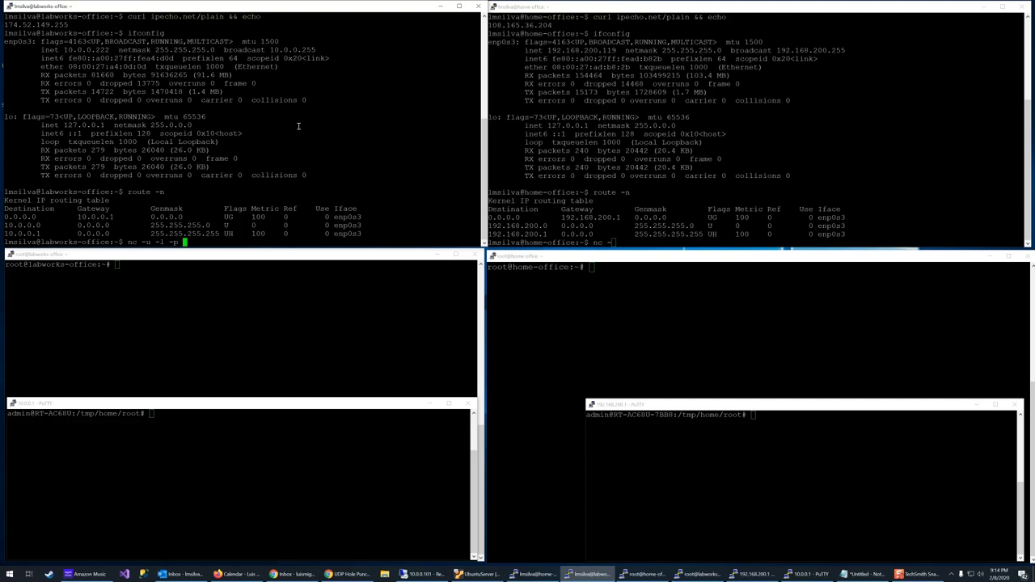
pyautogui.write('17800')
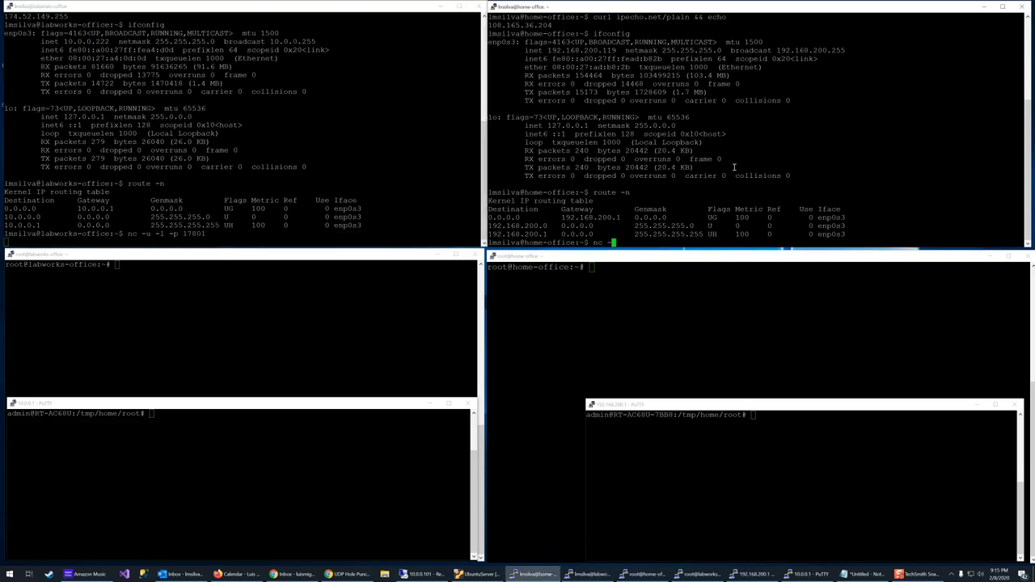
pyautogui.write('p')
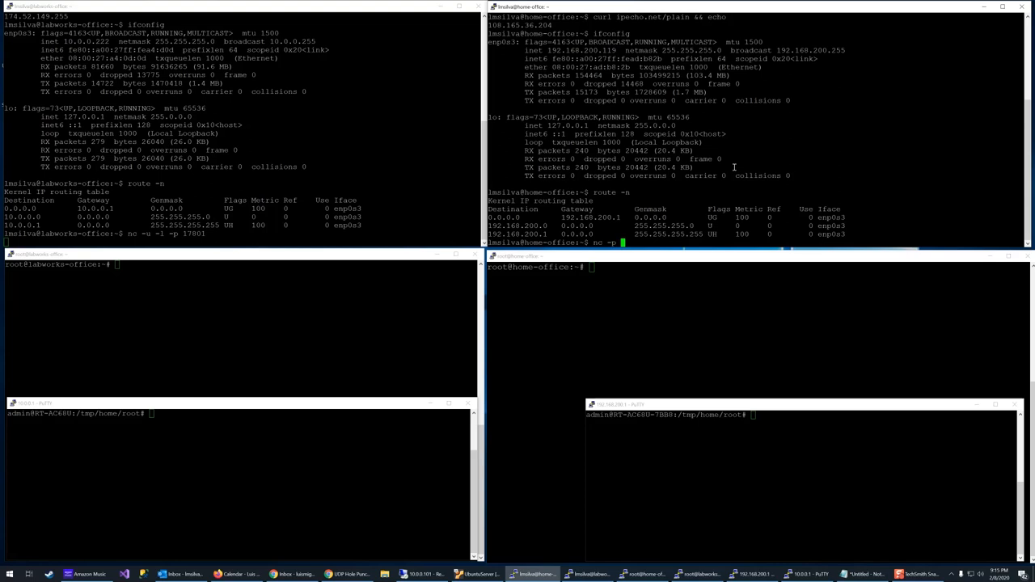
pyautogui.write('1780')
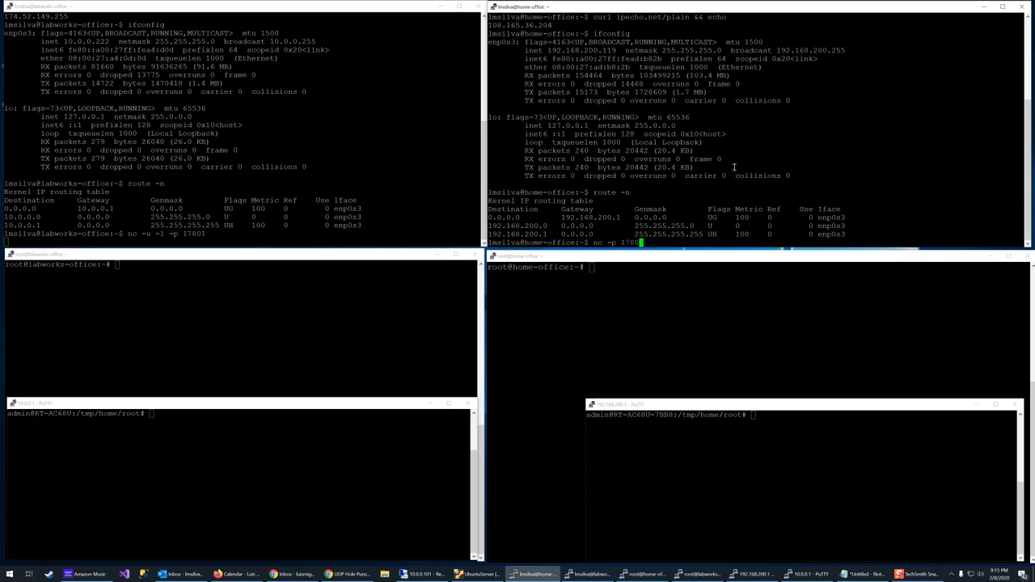
pyautogui.write('2')
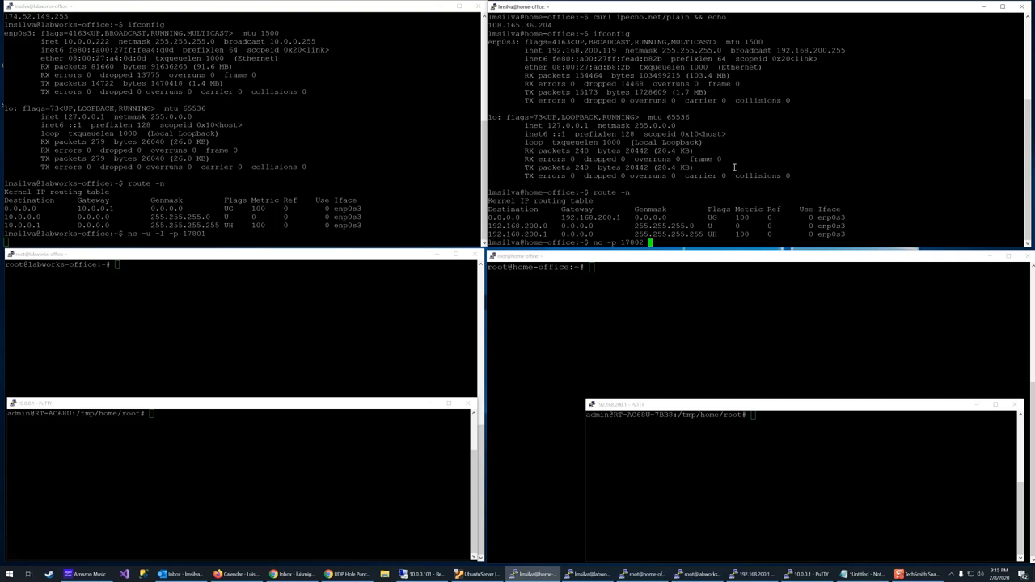
pyautogui.write('-u')
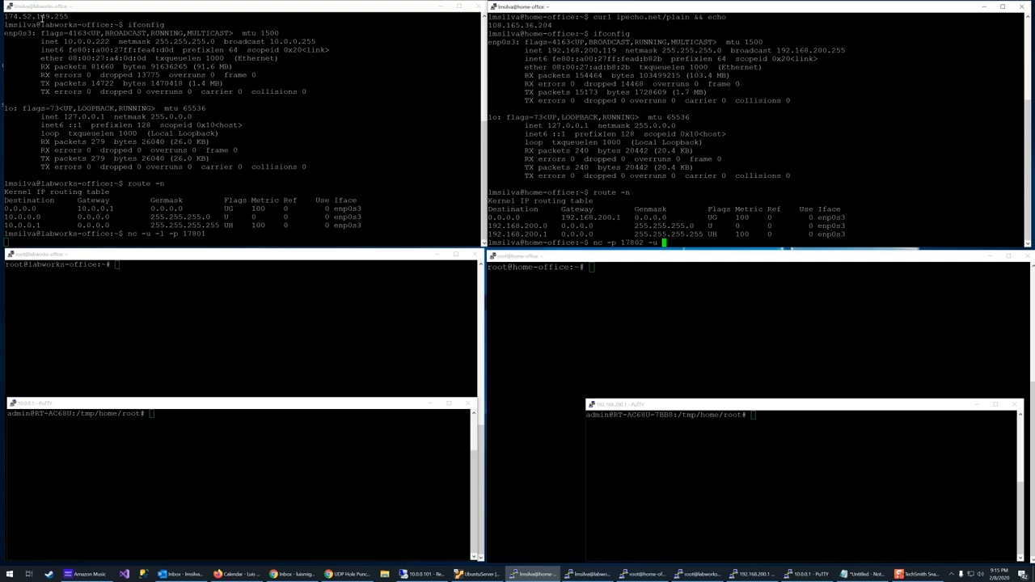
pyautogui.write('174.52.149.255')
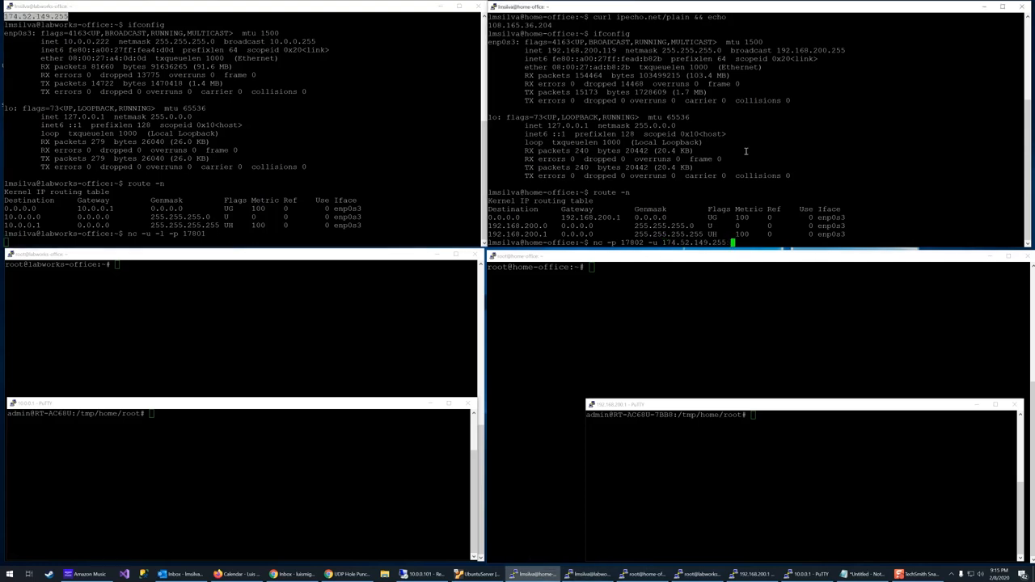
pyautogui.write('17801')
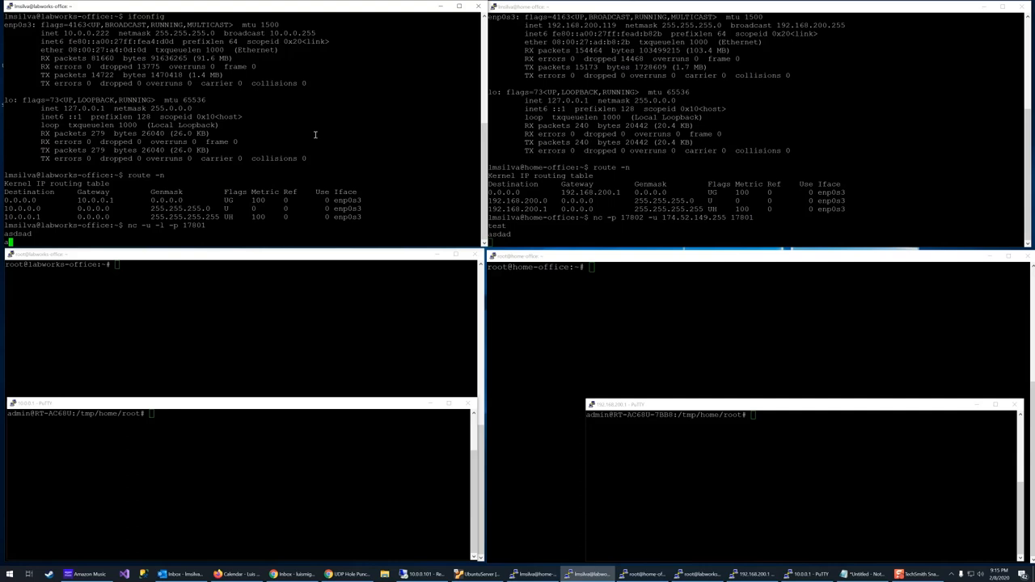
# Send the test message 'asd' across, then stop the labworks netcat listener.
pyautogui.write('asd')
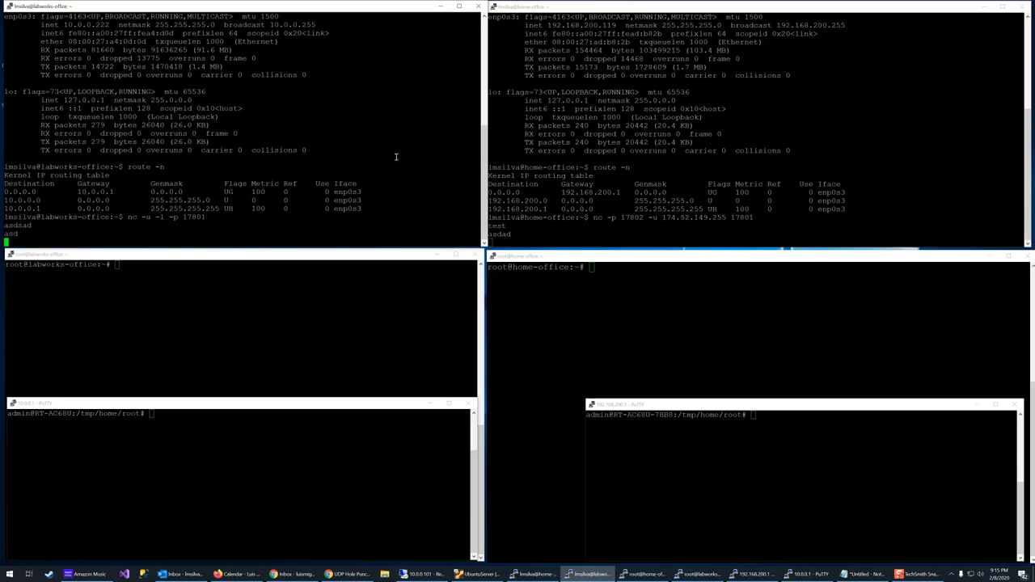
pyautogui.press('ctrl+c')
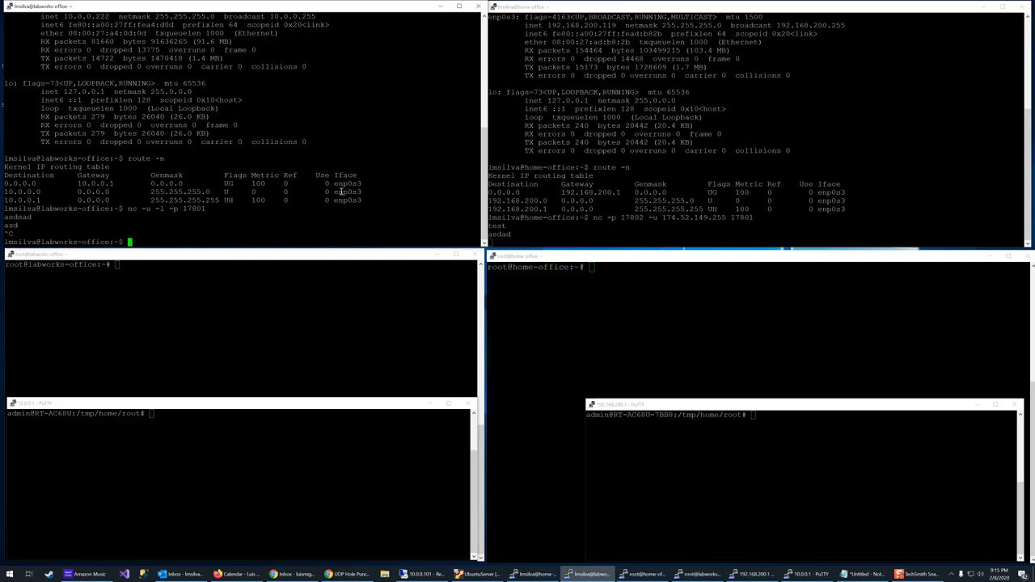
# Aim labworks netcat from port 17801 over UDP at the home-office peer's port 17802.
pyautogui.write('nc -p')
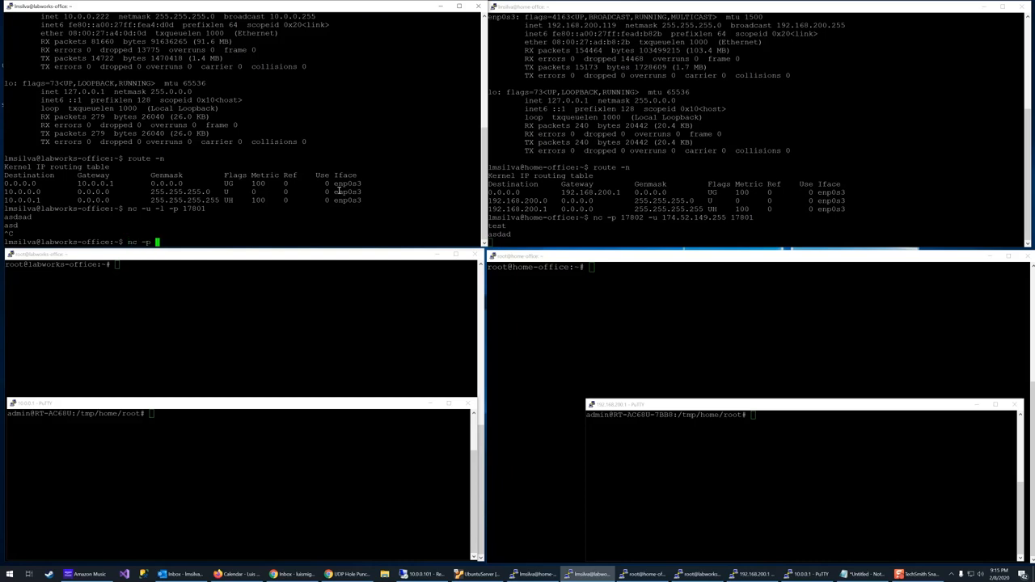
pyautogui.write('17801')
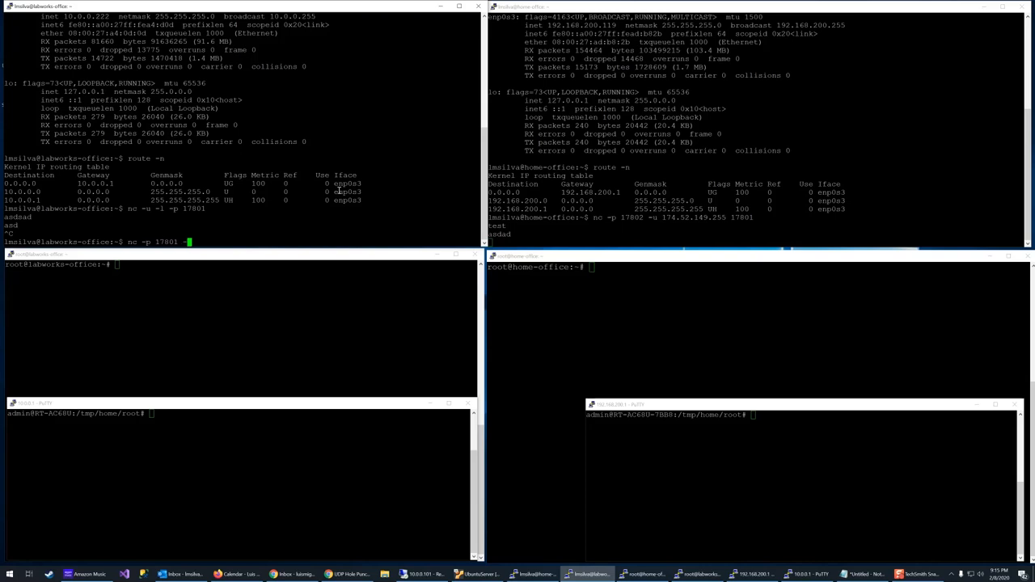
pyautogui.write('-u 108.165.36.204')
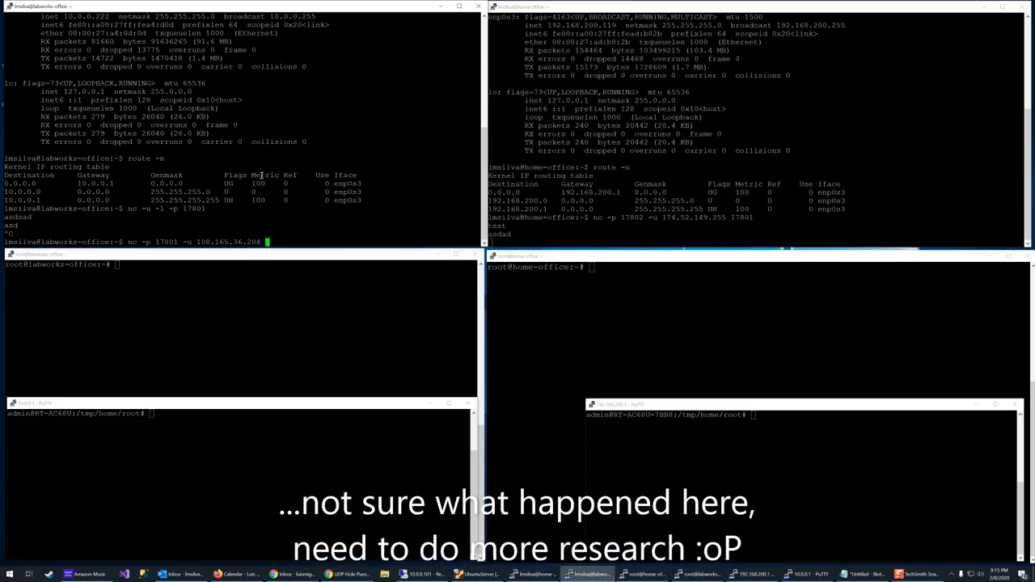
pyautogui.write('17802')
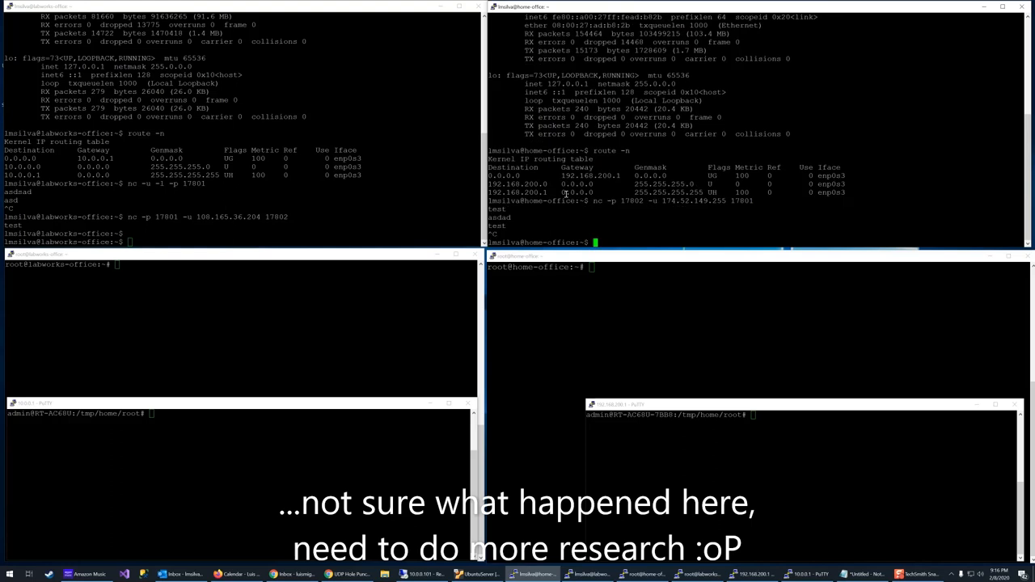
# Pair home-office 17802→174.52.149.255 17801 with labworks 17801→108.165.36.204 17802, retrying via port 17803.
pyautogui.write('nc -p 17802 -u 174.52.149.255 17801')
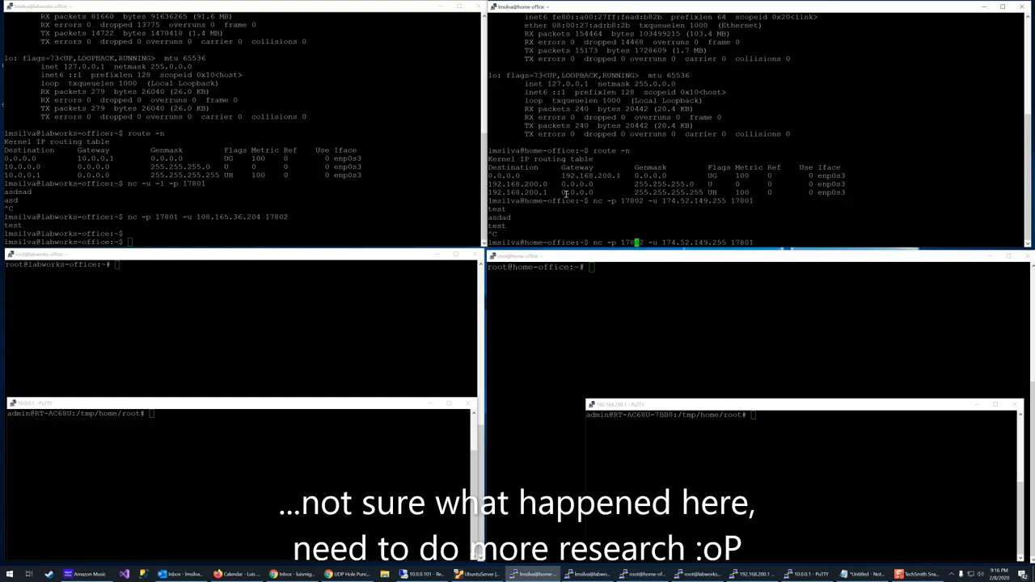
pyautogui.write('3')
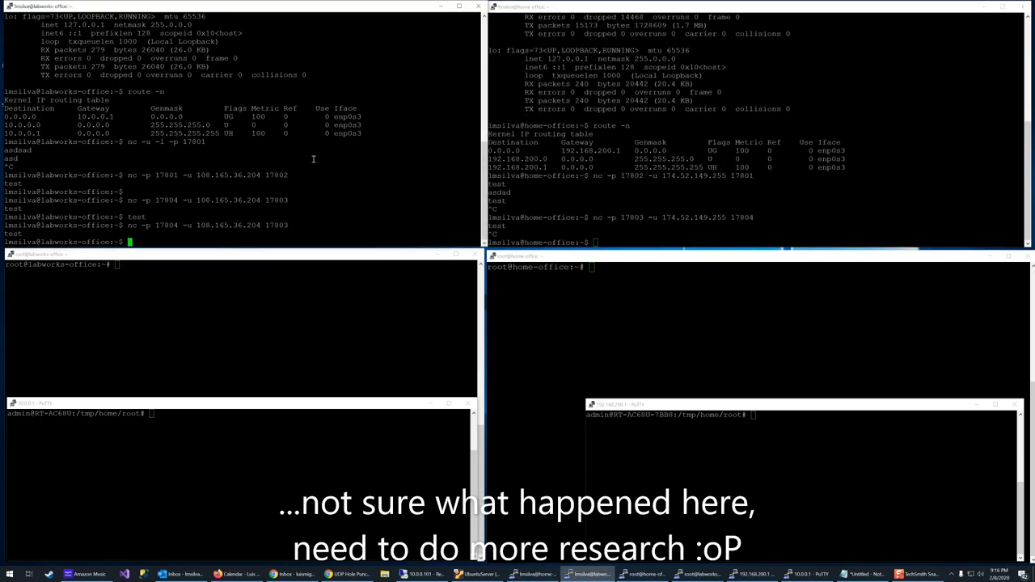
pyautogui.write('nc -p 17801 -u 108.165.36.204 17802')
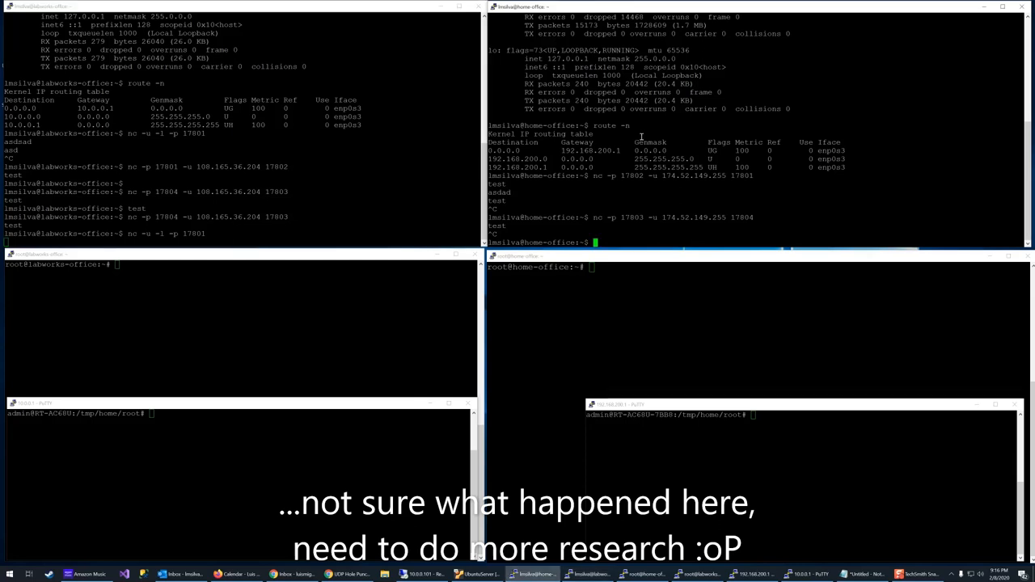
pyautogui.write('nc -p 17802 -u 174.52.149.255 17801')
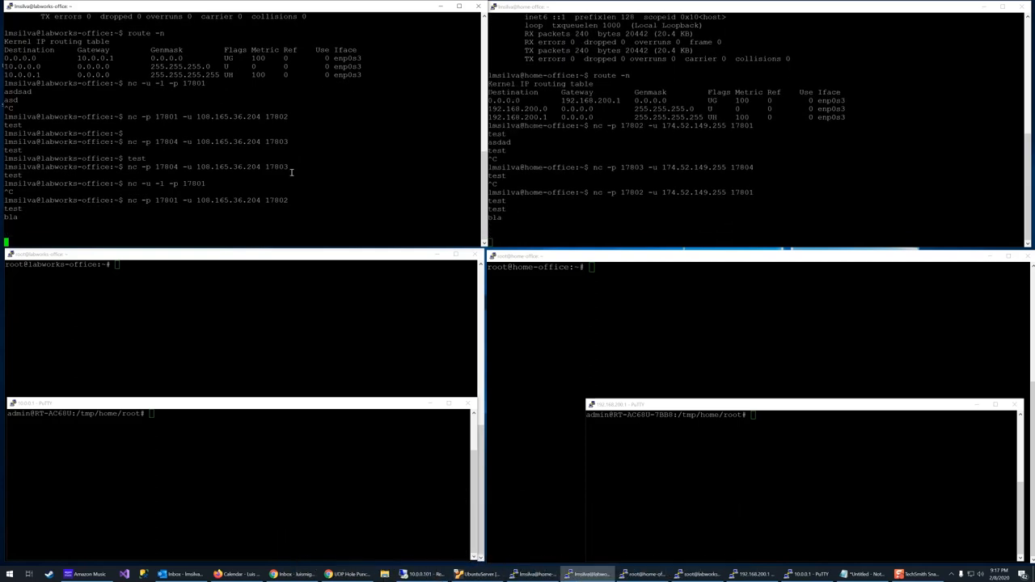
pyautogui.moveTo(290, 173)
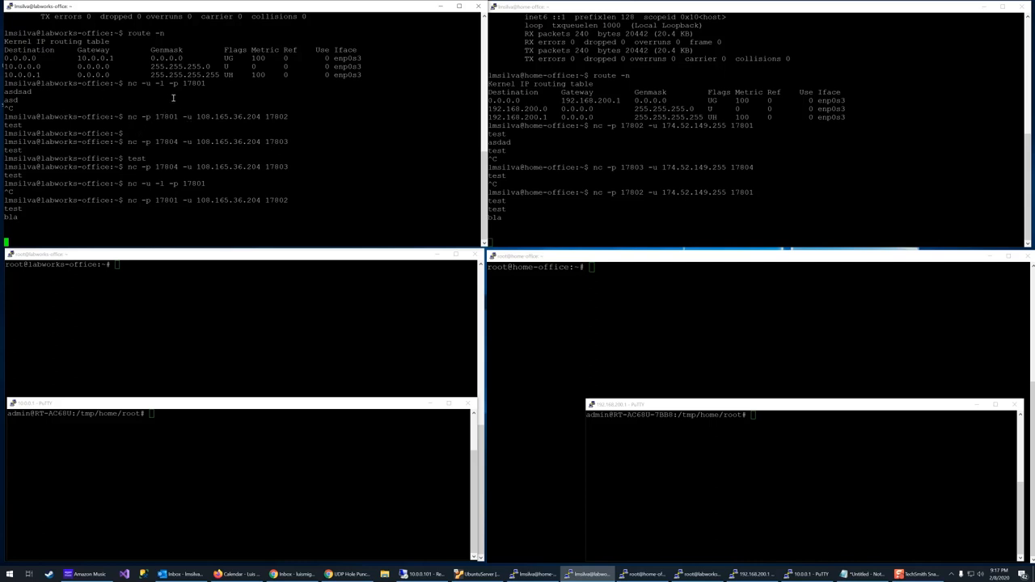
pyautogui.doubleClick(192, 83)
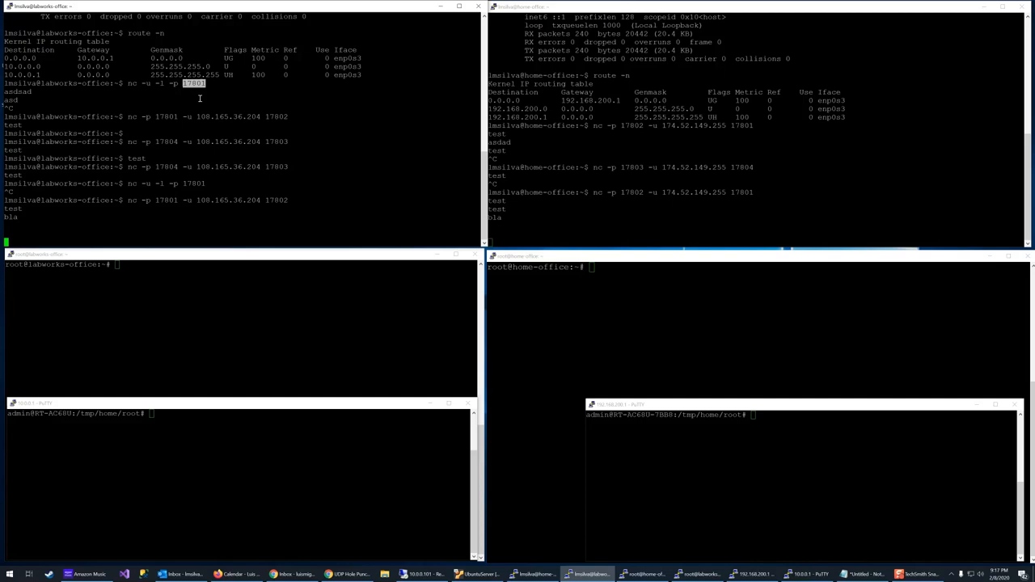
pyautogui.moveTo(610, 126)
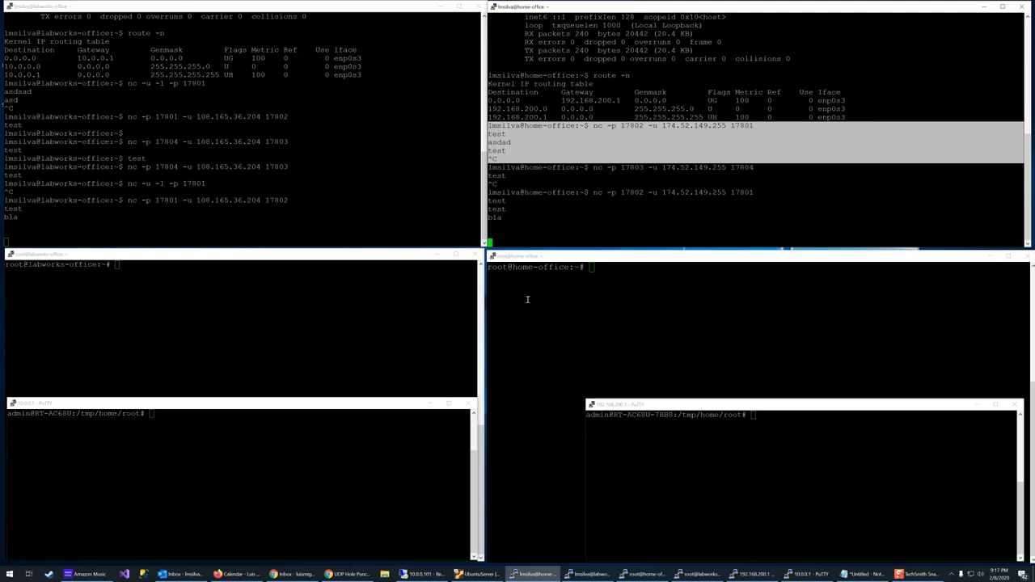
pyautogui.moveTo(663, 119)
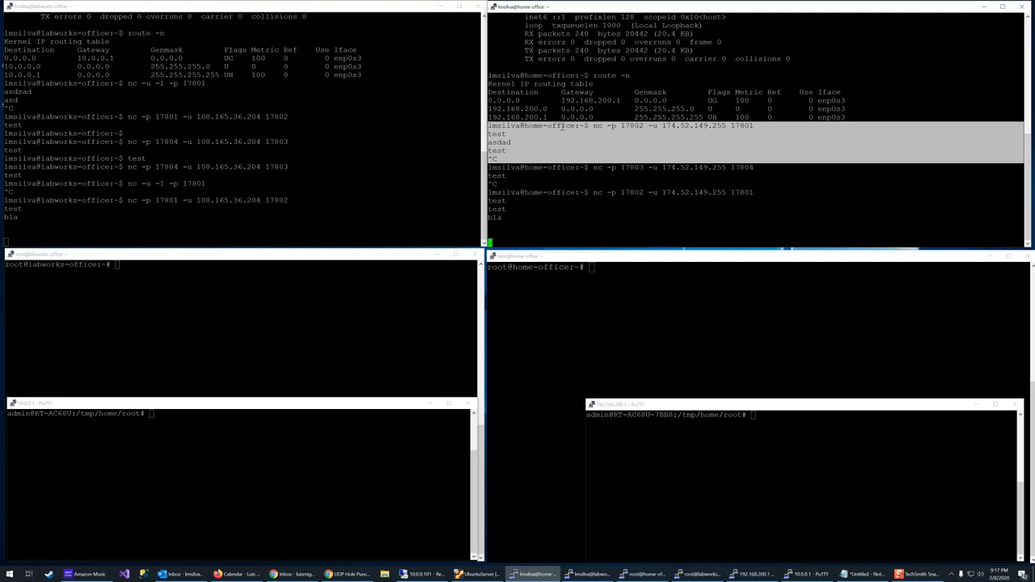
pyautogui.moveTo(366, 177)
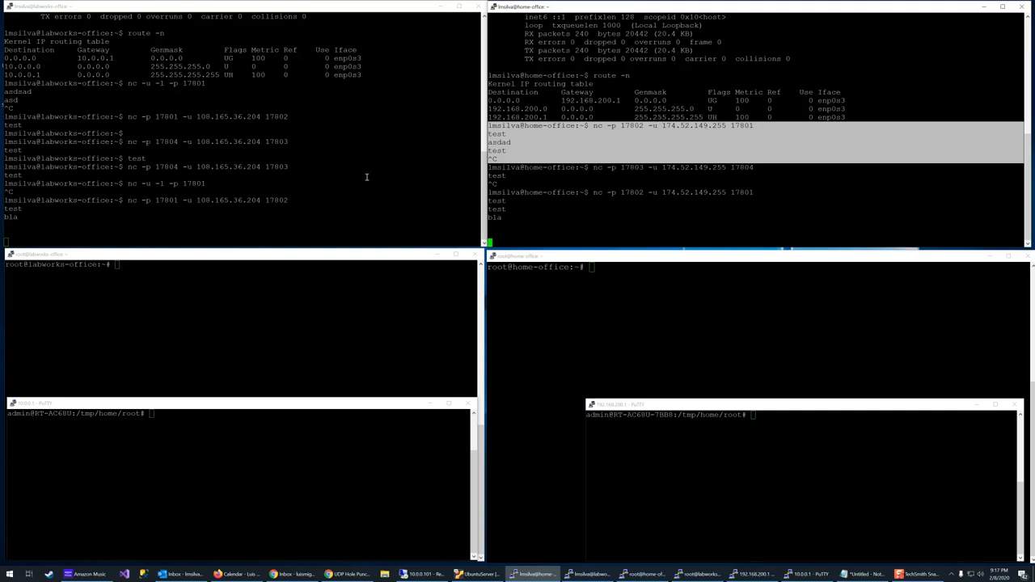
pyautogui.moveTo(642, 140)
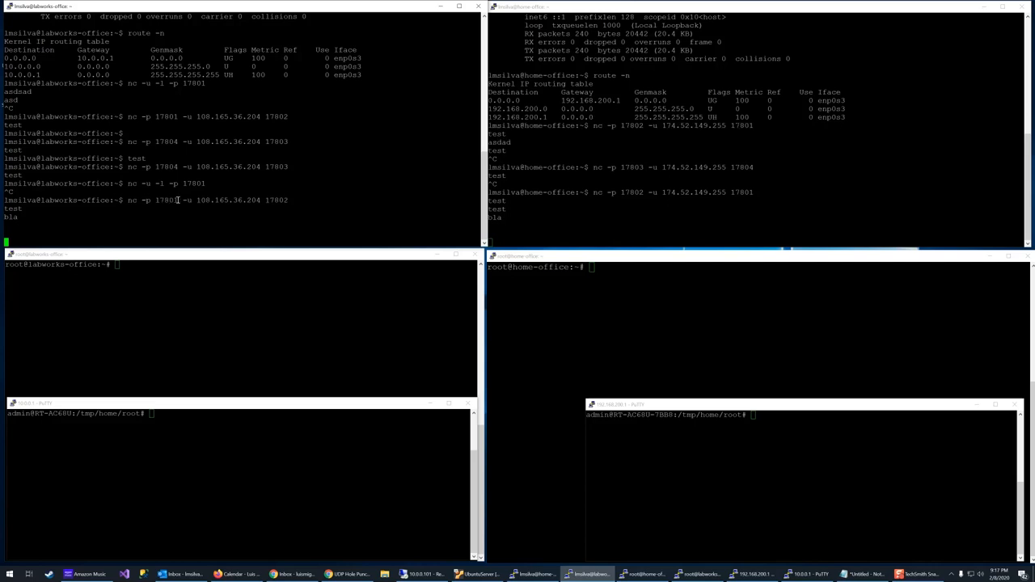
pyautogui.doubleClick(166, 200)
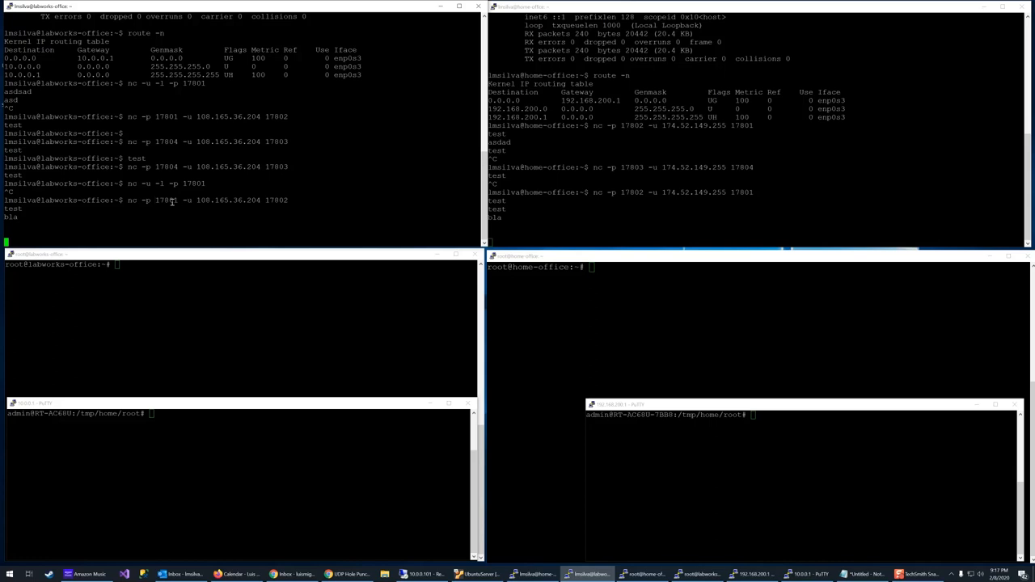
pyautogui.doubleClick(165, 200)
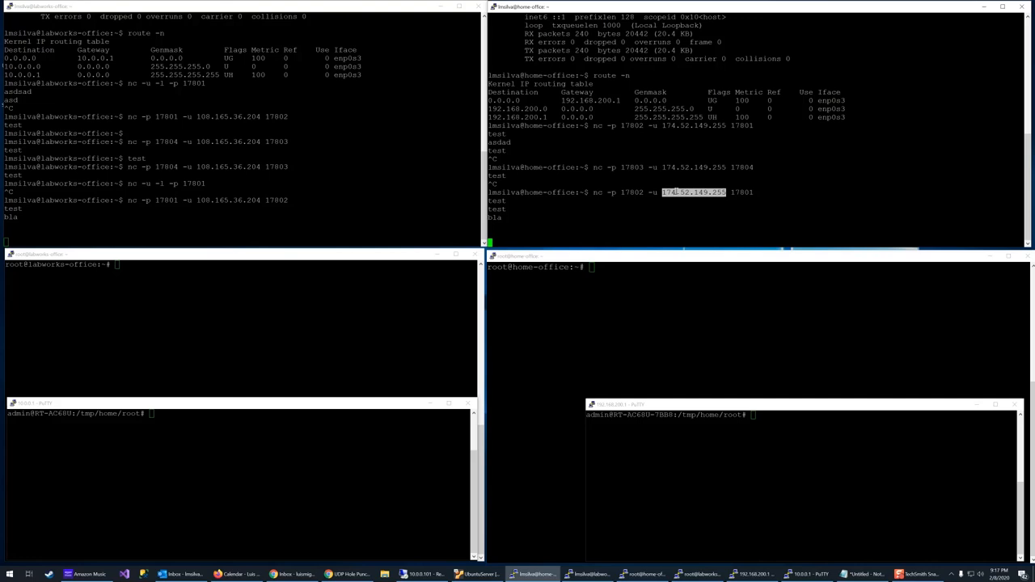
pyautogui.doubleClick(165, 199)
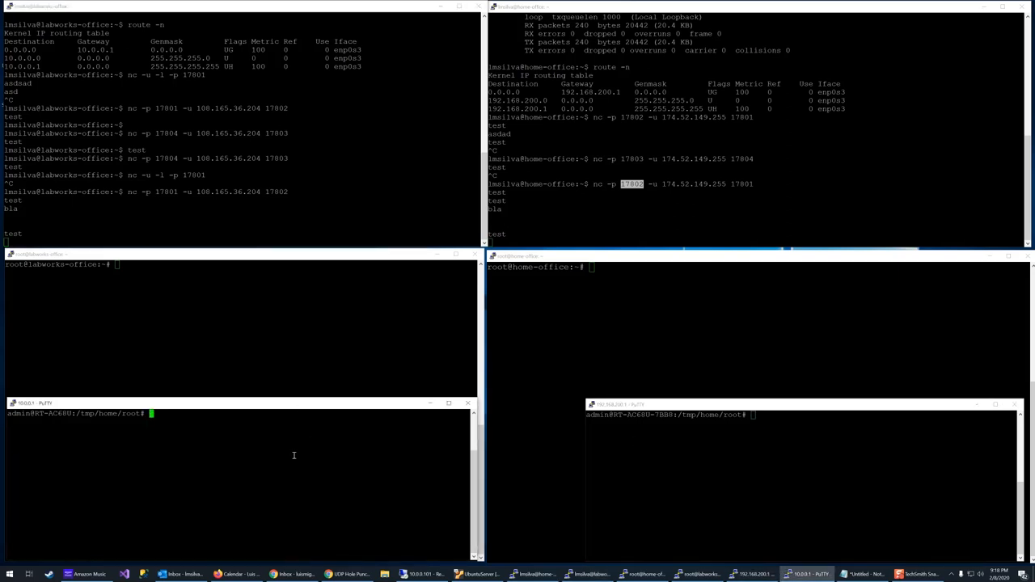
# Grep both routers' netstat-nat tables for the 17801–17802 UDP entry and point out the ASSURED one.
pyautogui.write('netstat-nat -n | grep 5000')
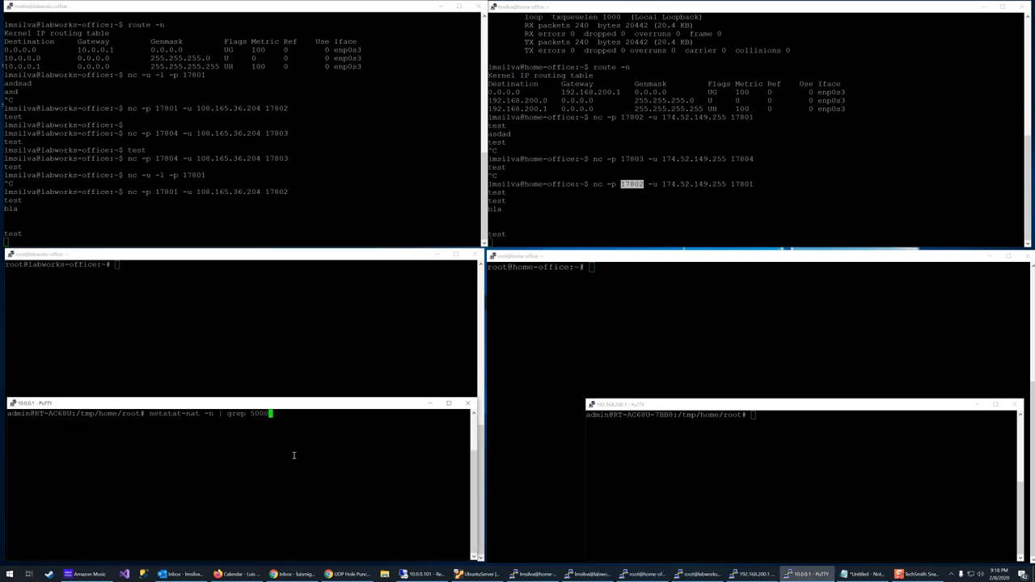
pyautogui.write('17802')
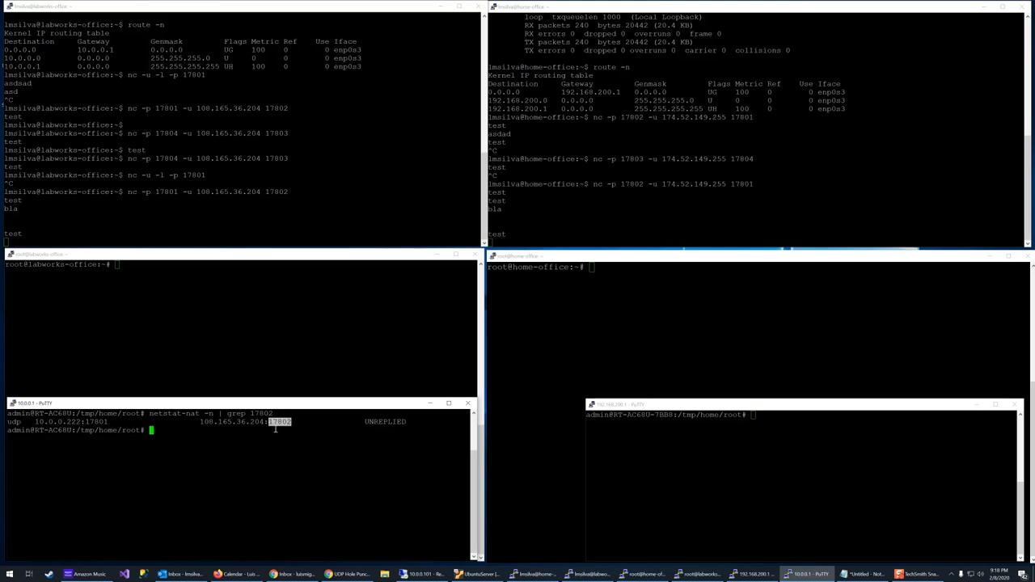
pyautogui.write('clear')
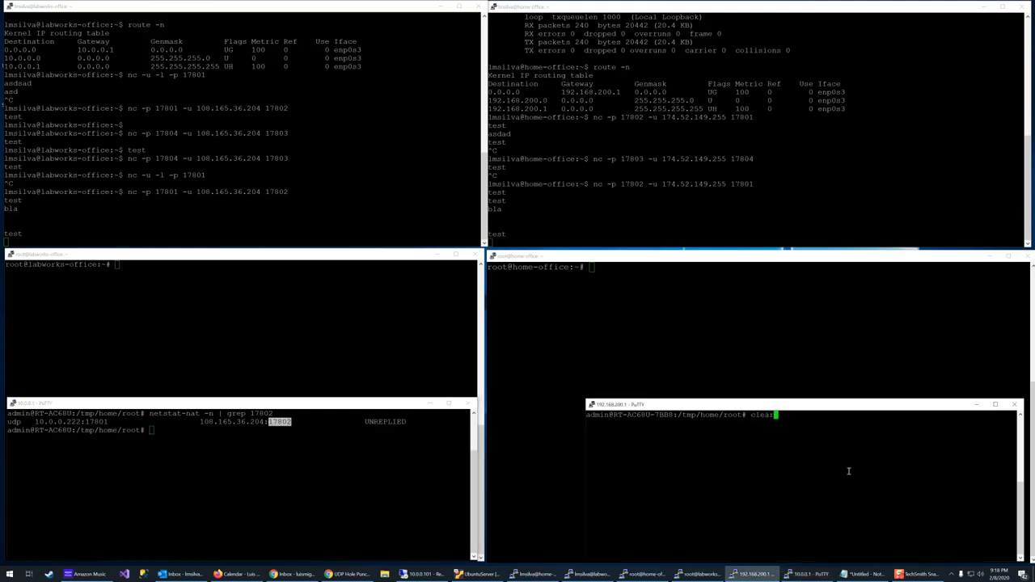
pyautogui.write('netstat-nat -n | grep 17802')
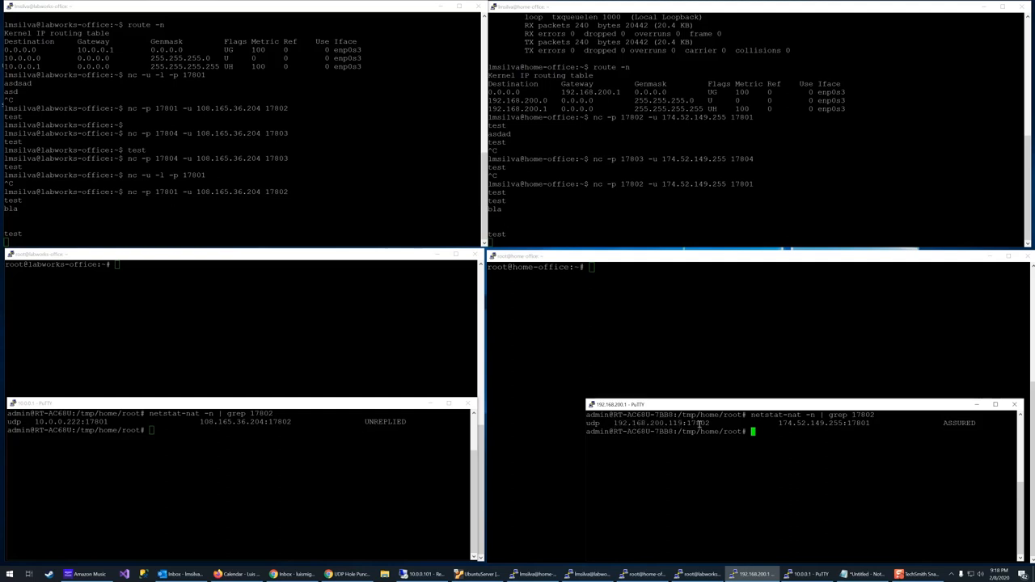
pyautogui.doubleClick(809, 423)
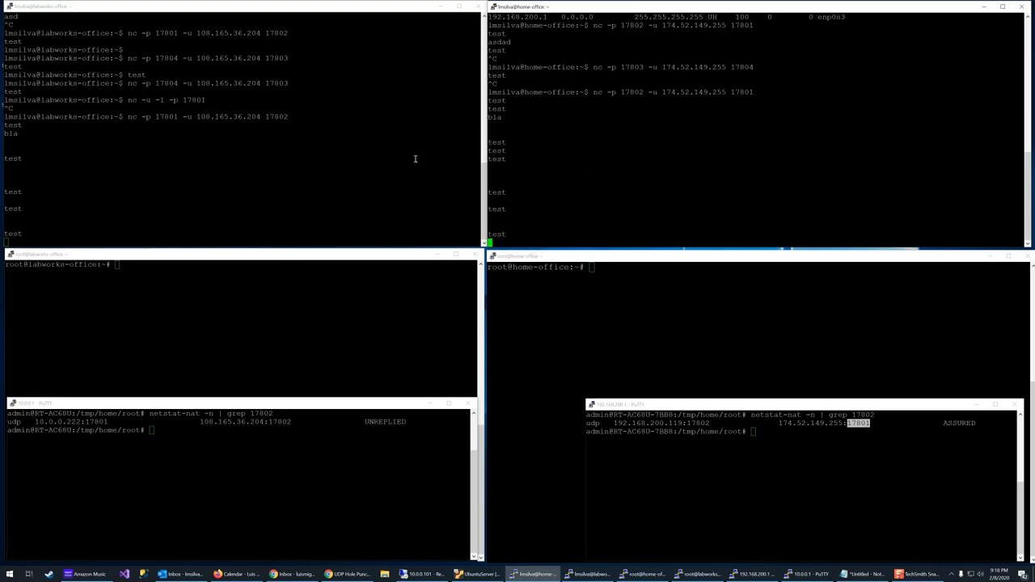
pyautogui.moveTo(610, 159)
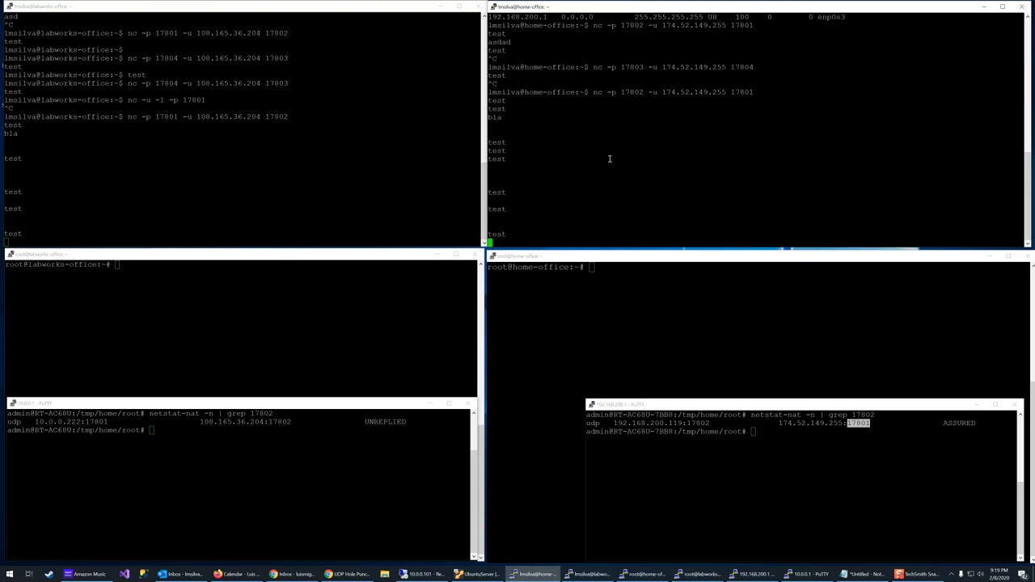
pyautogui.moveTo(536, 169)
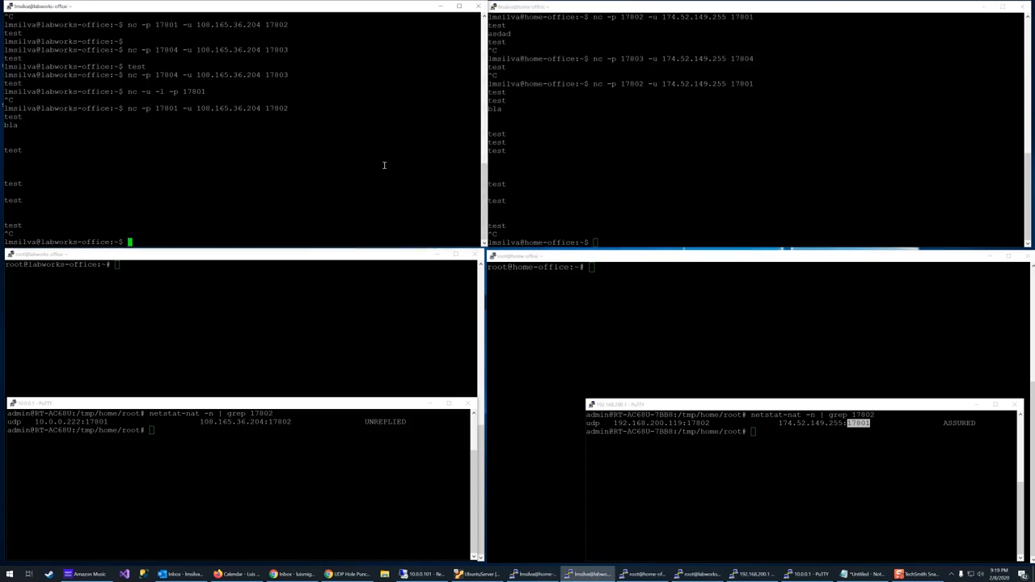
pyautogui.moveTo(619, 157)
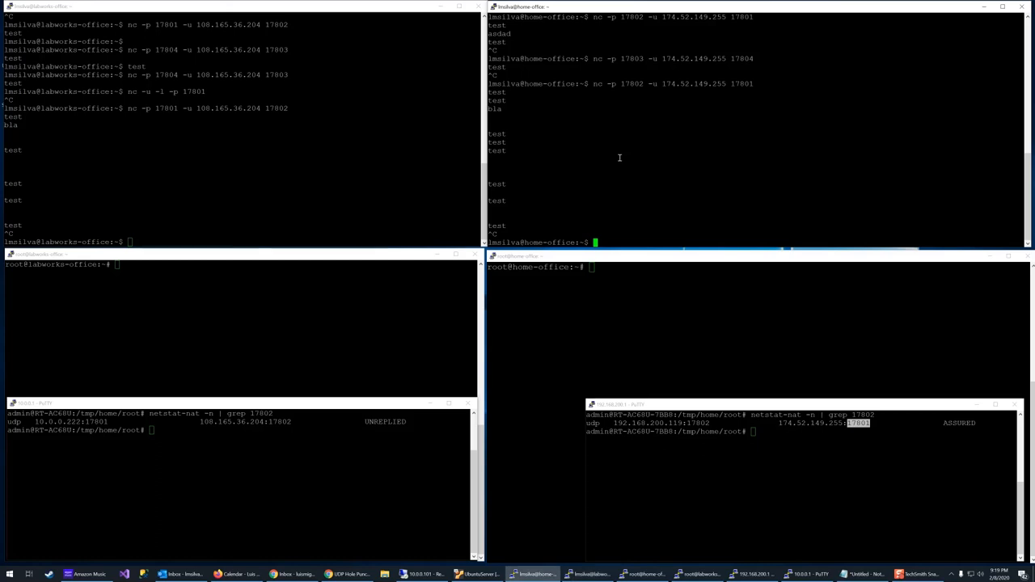
# Become root on the office hosts with sudo bash.
pyautogui.write('sudo bash')
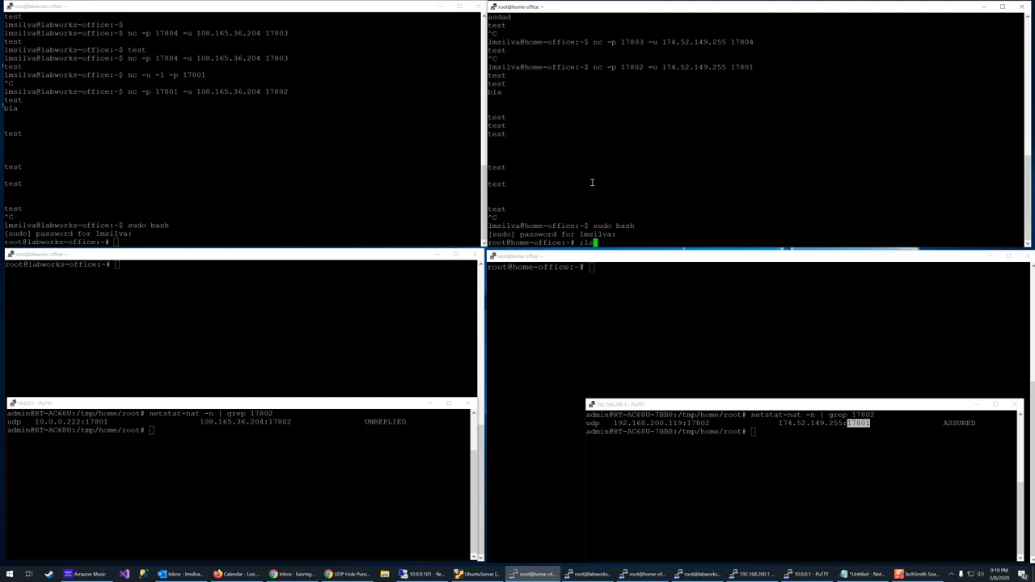
# List the home directory and enter the udptap_tunnel-master folder.
pyautogui.write('ls')
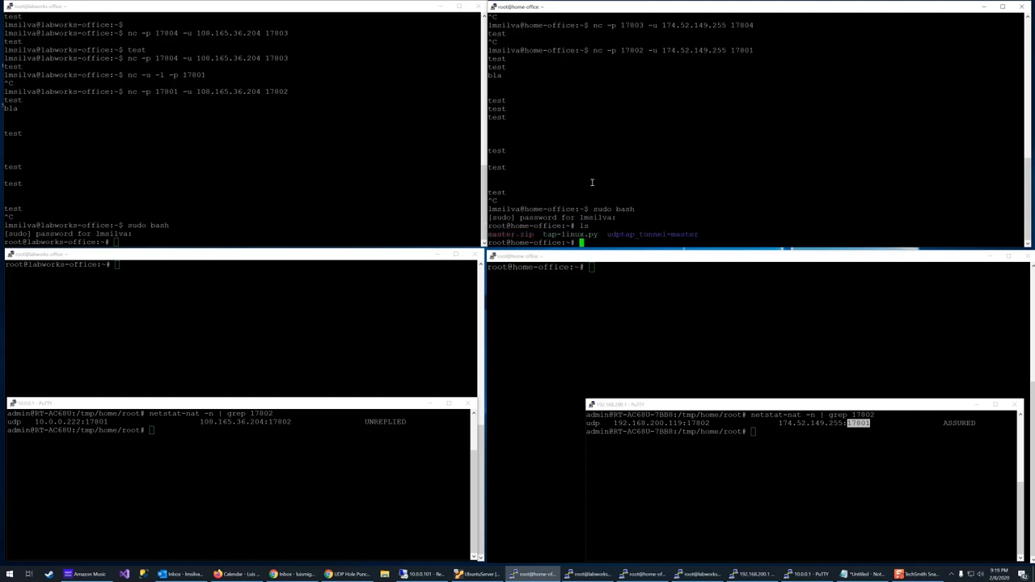
pyautogui.doubleClick(650, 233)
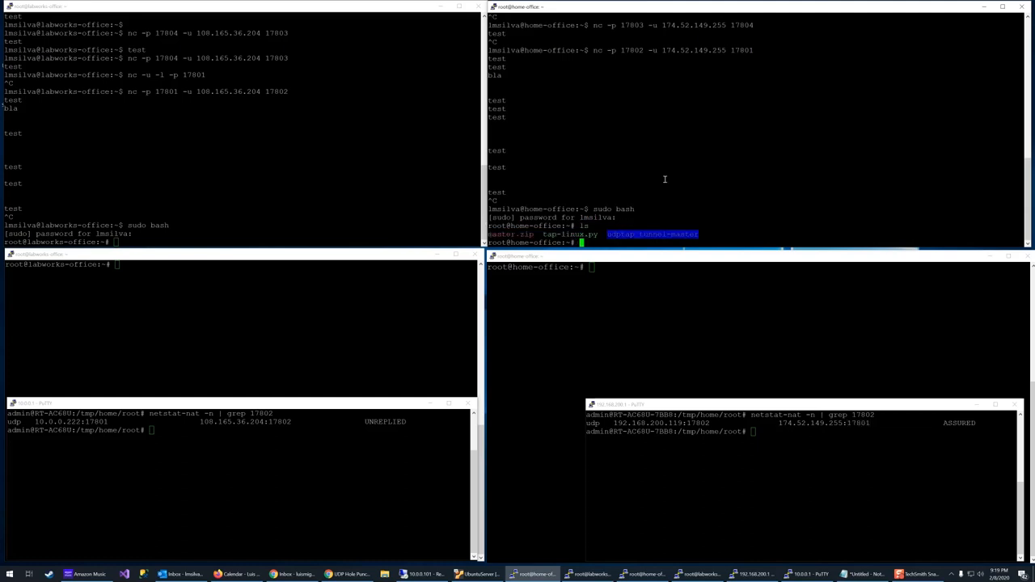
pyautogui.write('cd udptap_tunnel-master')
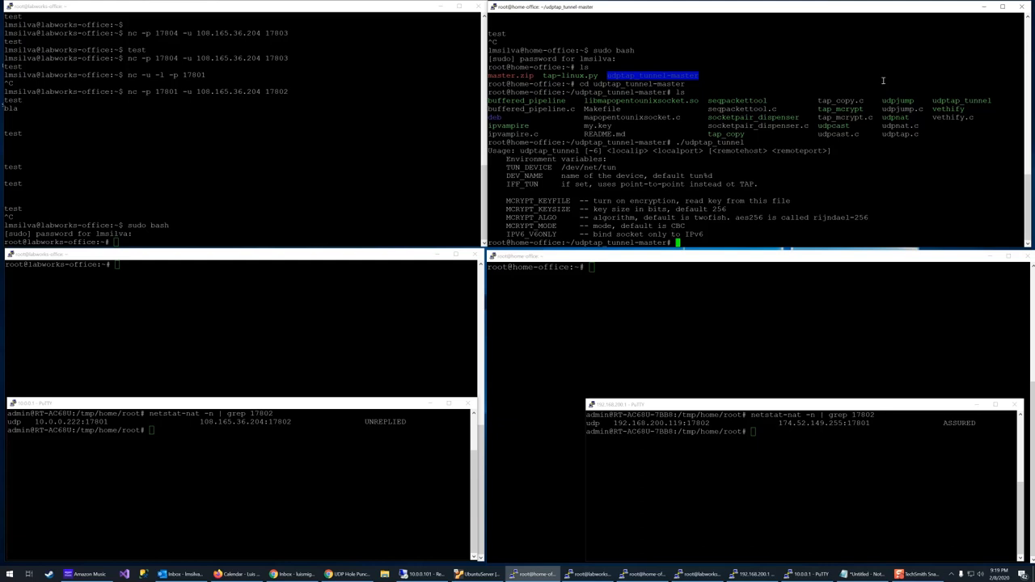
pyautogui.moveTo(402, 168)
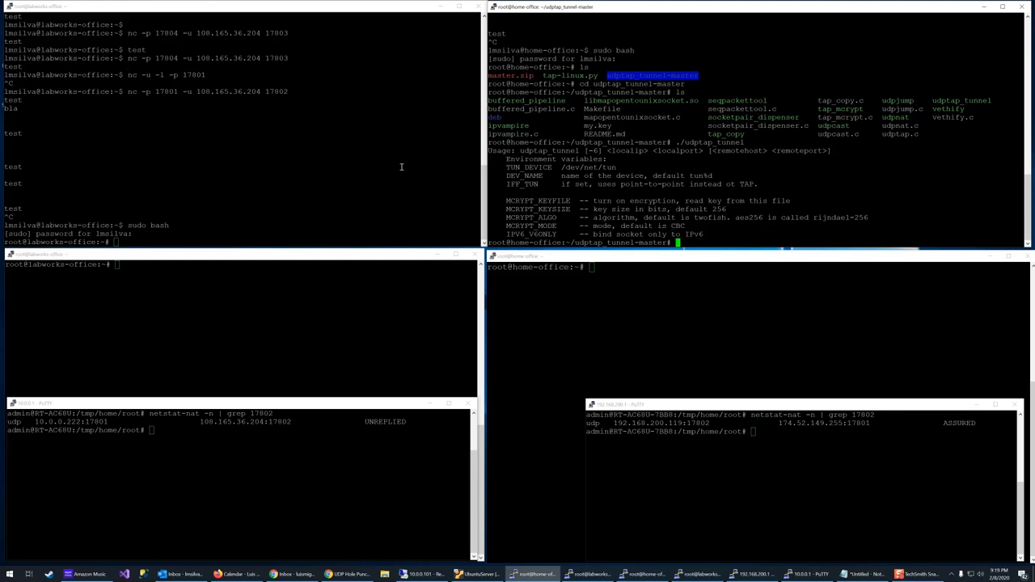
pyautogui.moveTo(660, 190)
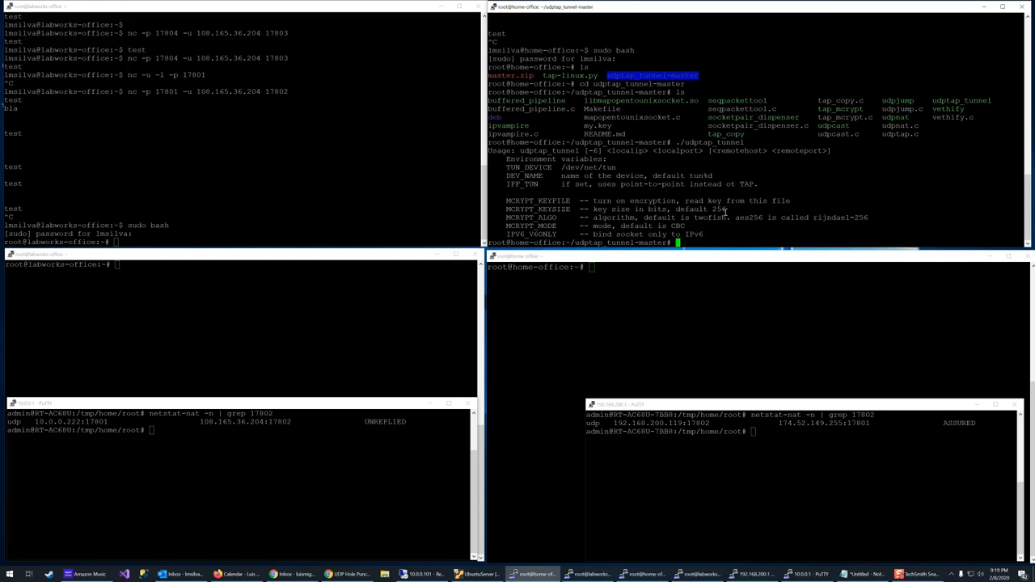
pyautogui.moveTo(828, 154)
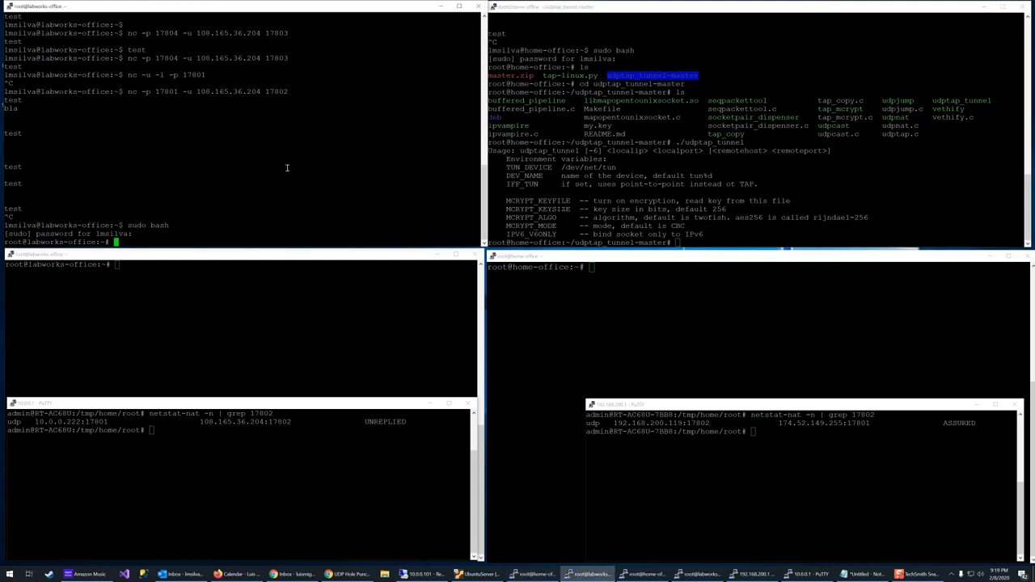
pyautogui.moveTo(314, 171)
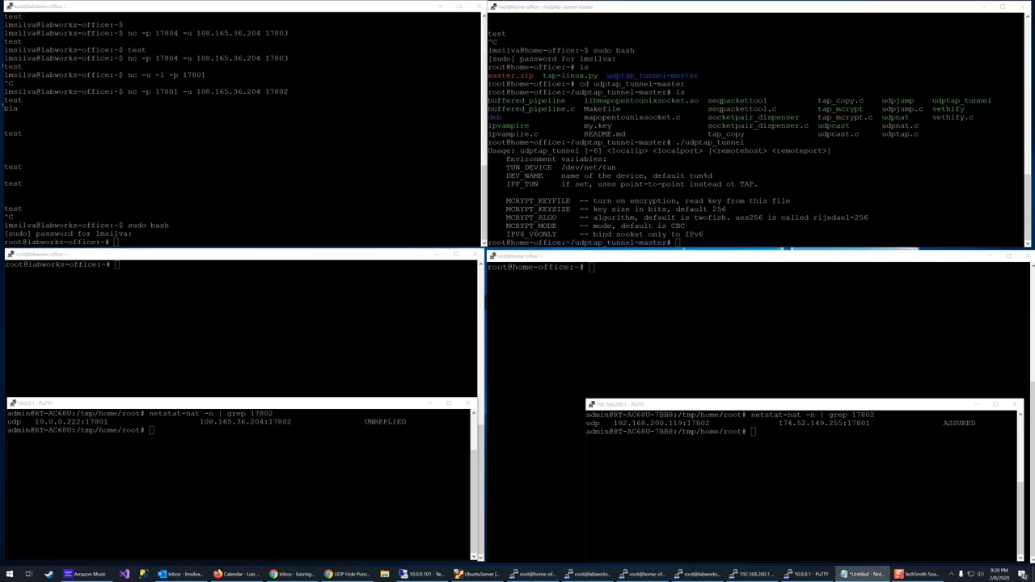
# Exit the shell and re-check the public IP with curl ipecho.net/plain && echo.
pyautogui.write('exit')
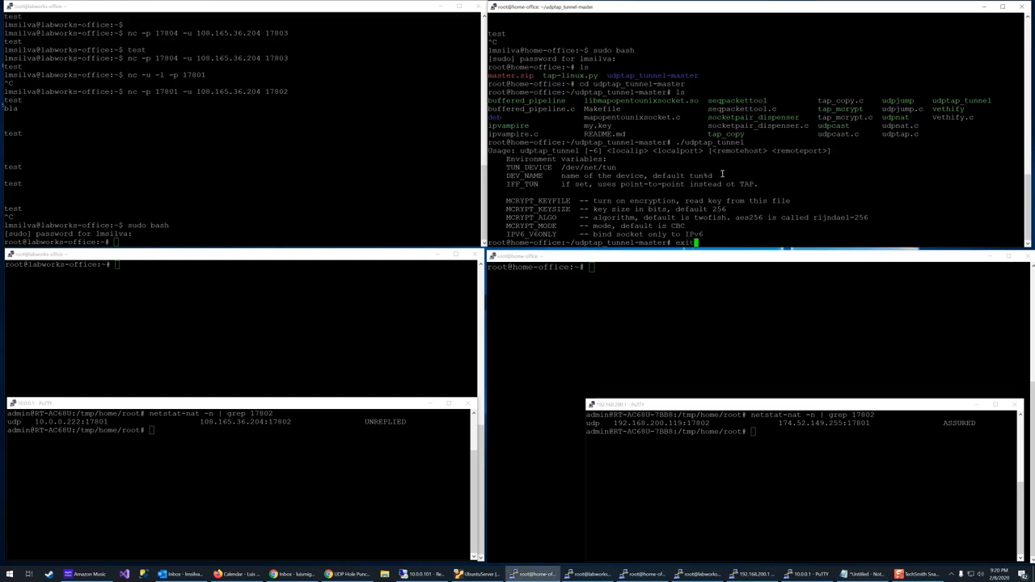
pyautogui.write('curl ipecho.net/plain && echo')
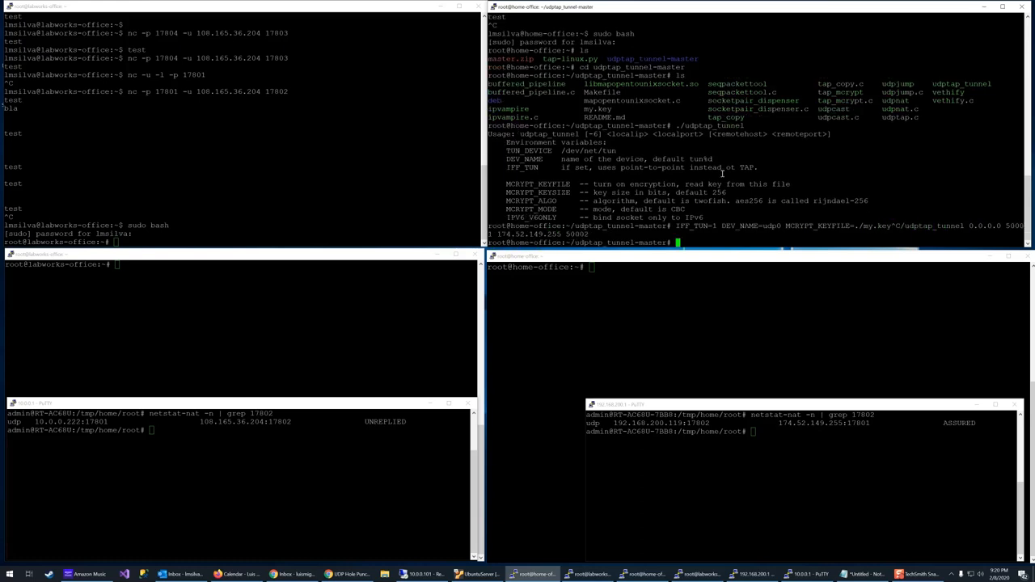
# Enter udptap_tunnel-master on both machines and display the shared my.key file.
pyautogui.write('cat mb')
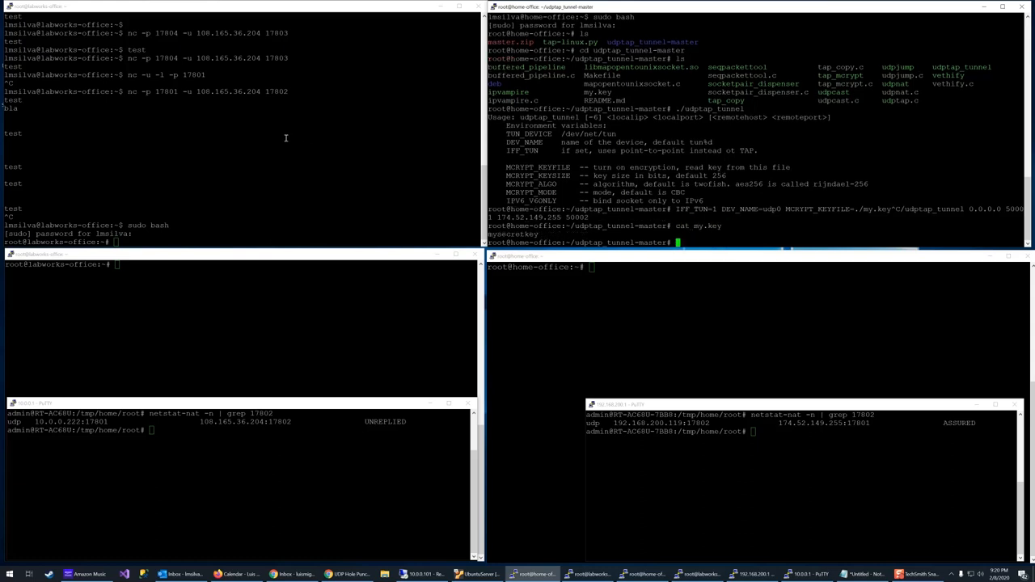
pyautogui.write('cd udptap_tunnel-master/')
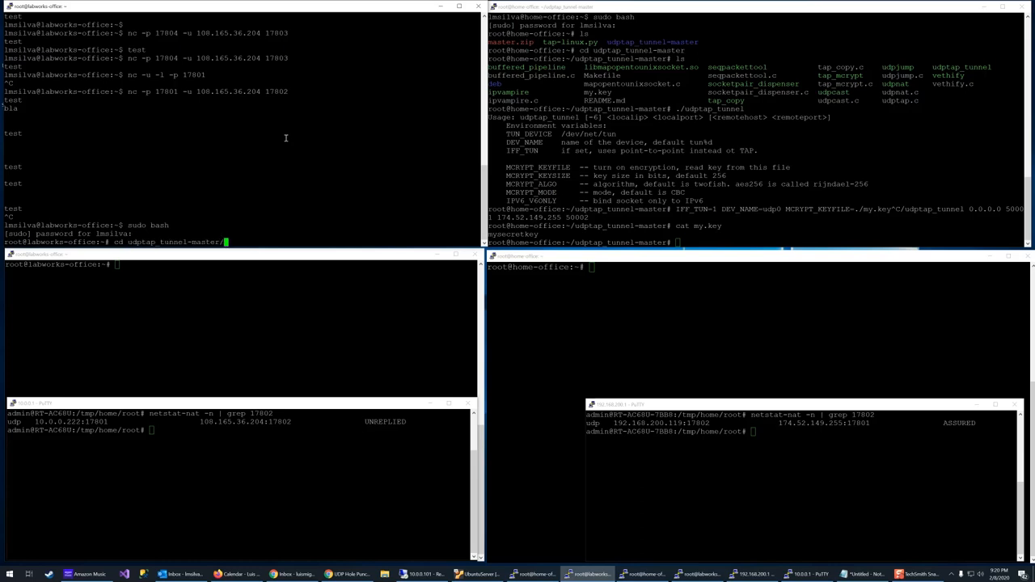
pyautogui.write('cat my.key')
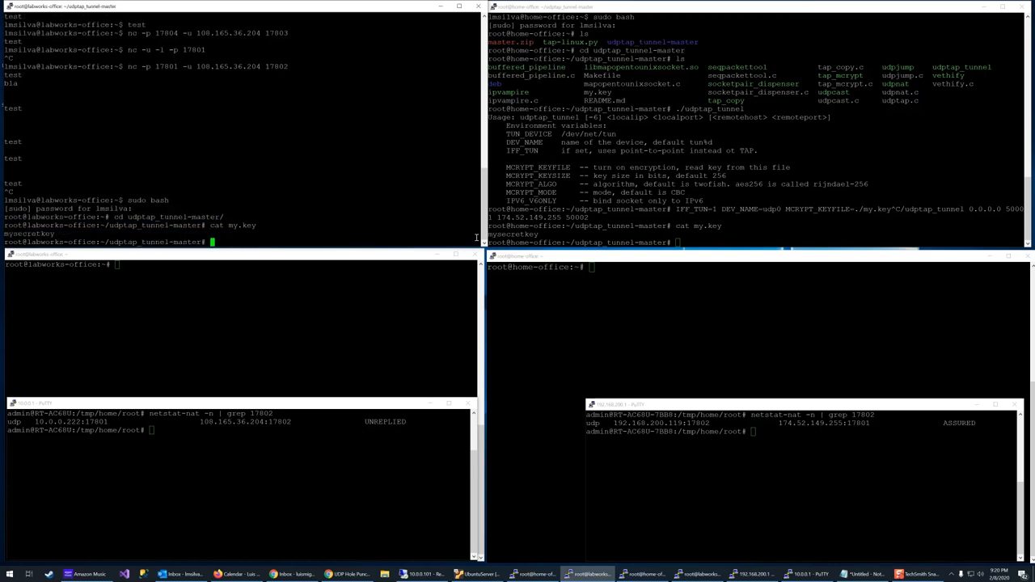
pyautogui.write('cd udptap_tunnel-master')
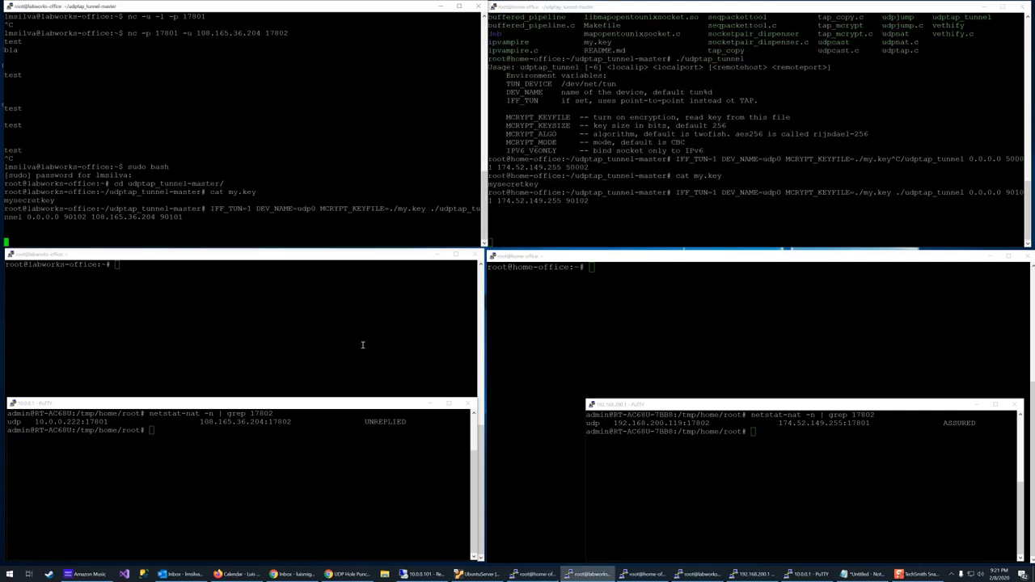
# List interfaces with ifconfig to confirm udp0 appears as a point-to-point interface.
pyautogui.write('ifconfig -a')
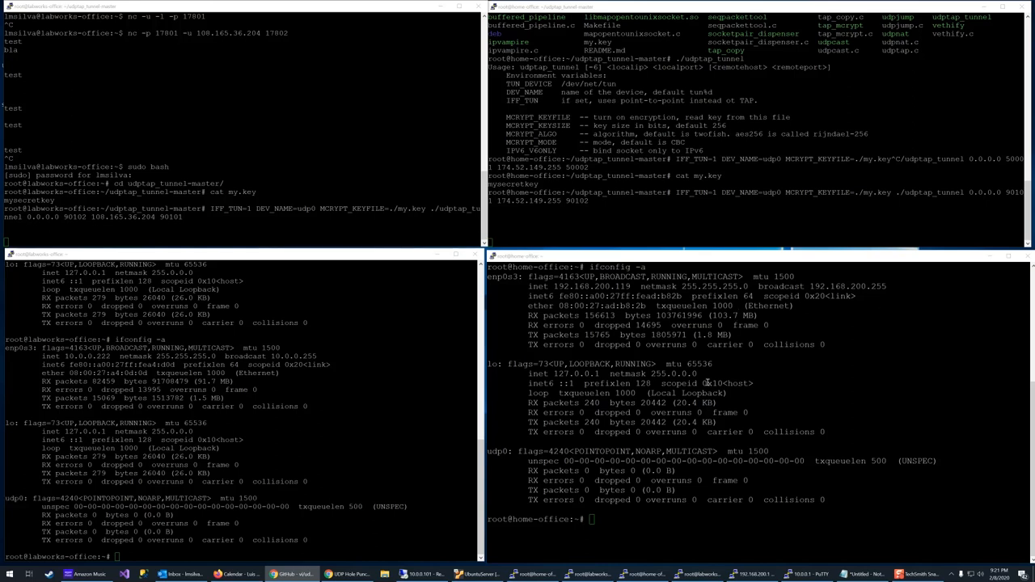
pyautogui.moveTo(695, 389)
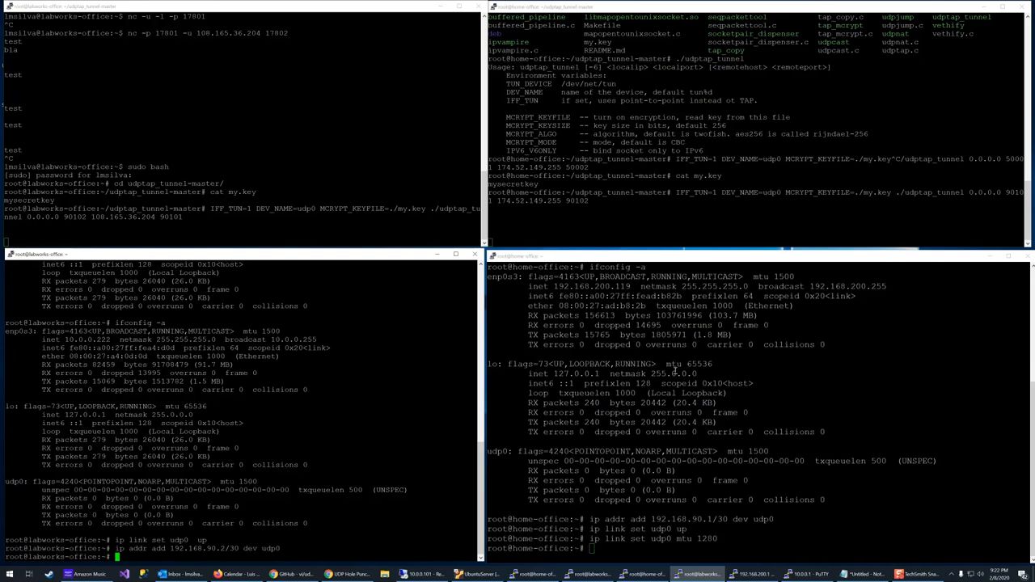
# Ping 192.168.90.1 and 192.168.90.2 across the udp0 tunnel, confirming 0% packet loss.
pyautogui.write('ping 192.168.90.1')
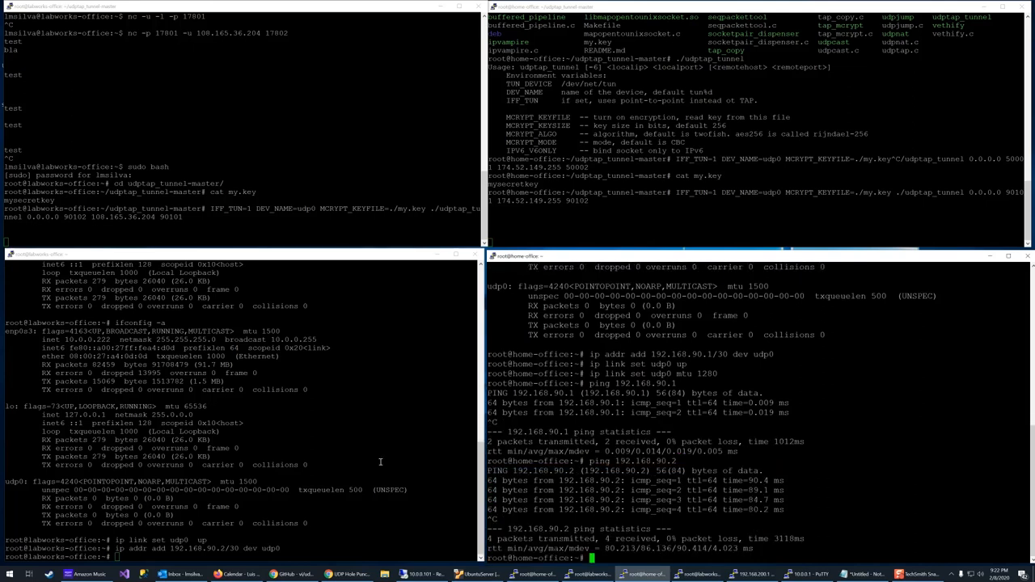
pyautogui.write('ping 192.168.90.2')
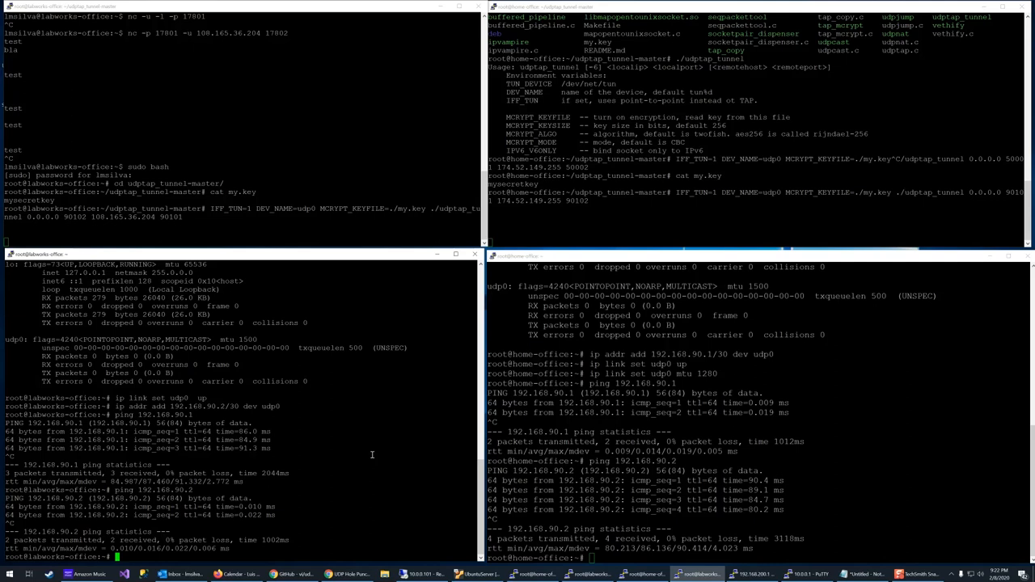
# Telnet to 192.168.90.1 port 22 to confirm the home SSH service answers over the tunnel.
pyautogui.write('telnet')
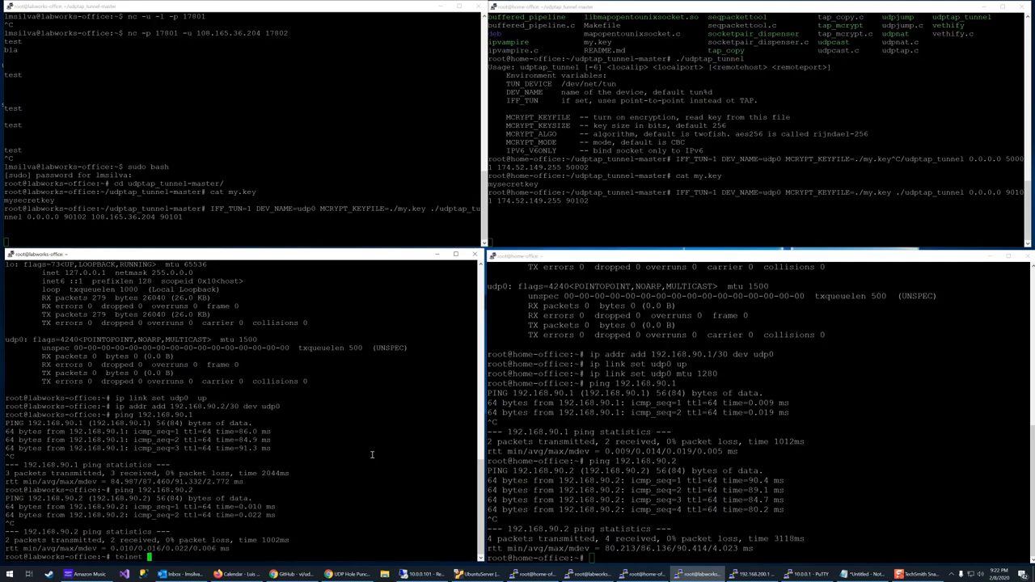
pyautogui.write('192.168.90.1 22')
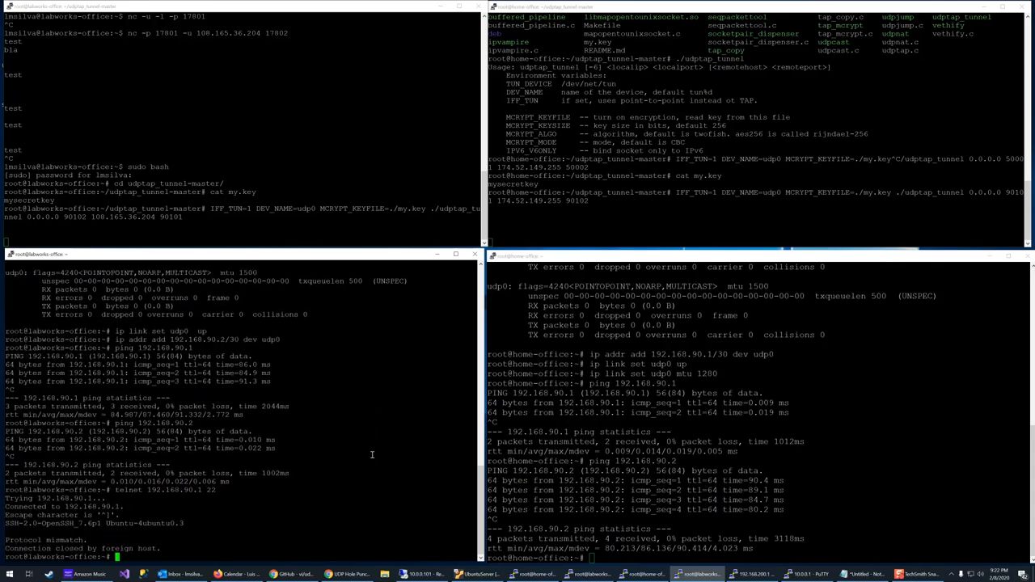
# SSH into 192.168.90.1 from labworks-office, accept the host key with yes, then exit the session.
pyautogui.write('ssh lmsilva@192.168.90.1')
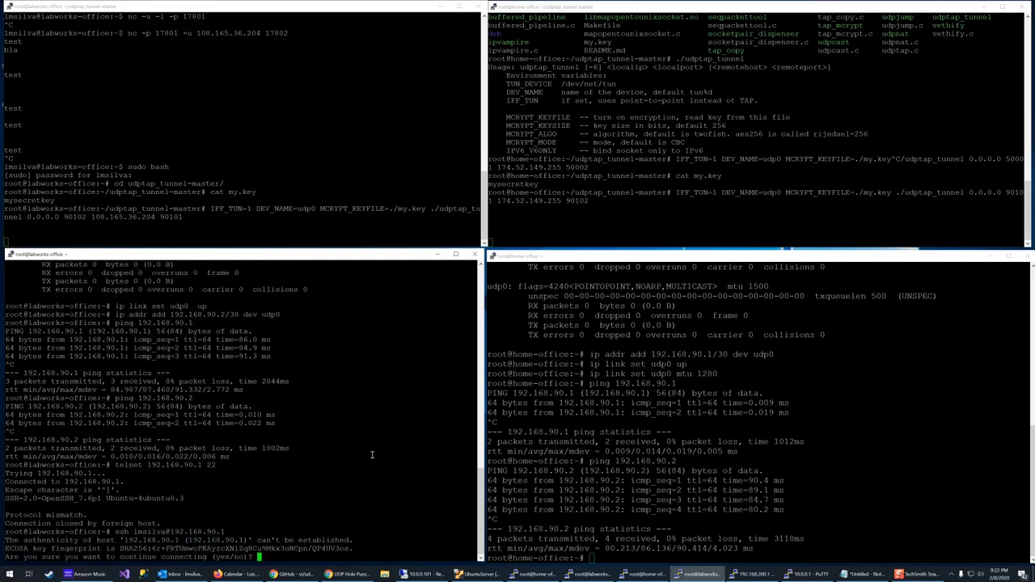
pyautogui.write('yes')
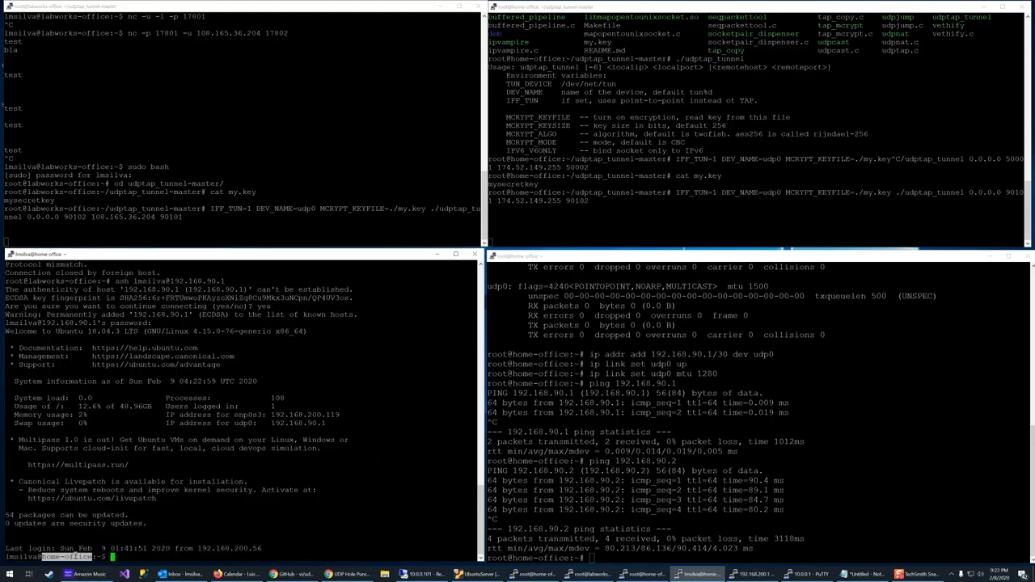
pyautogui.write('exit')
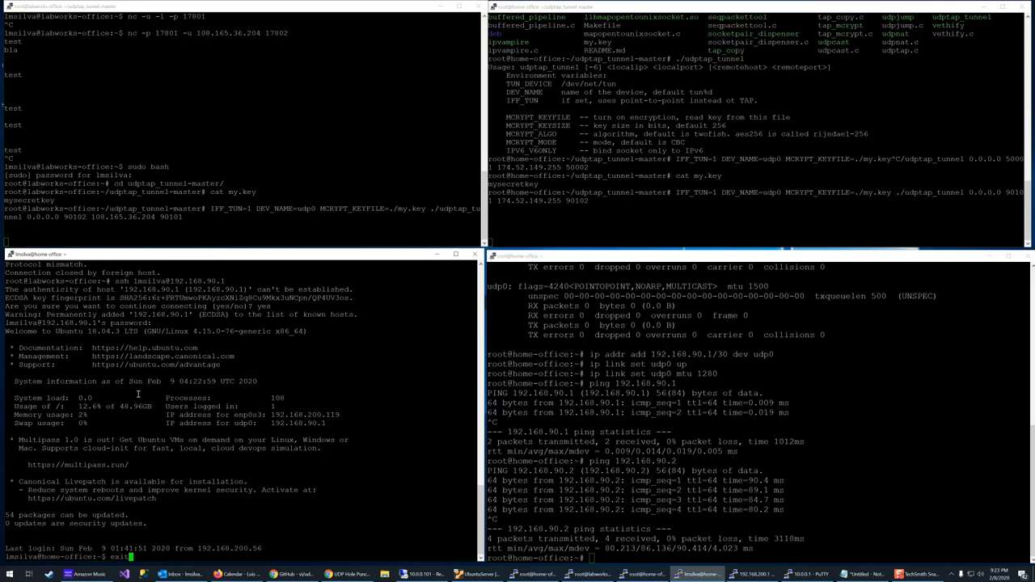
pyautogui.press('Return')
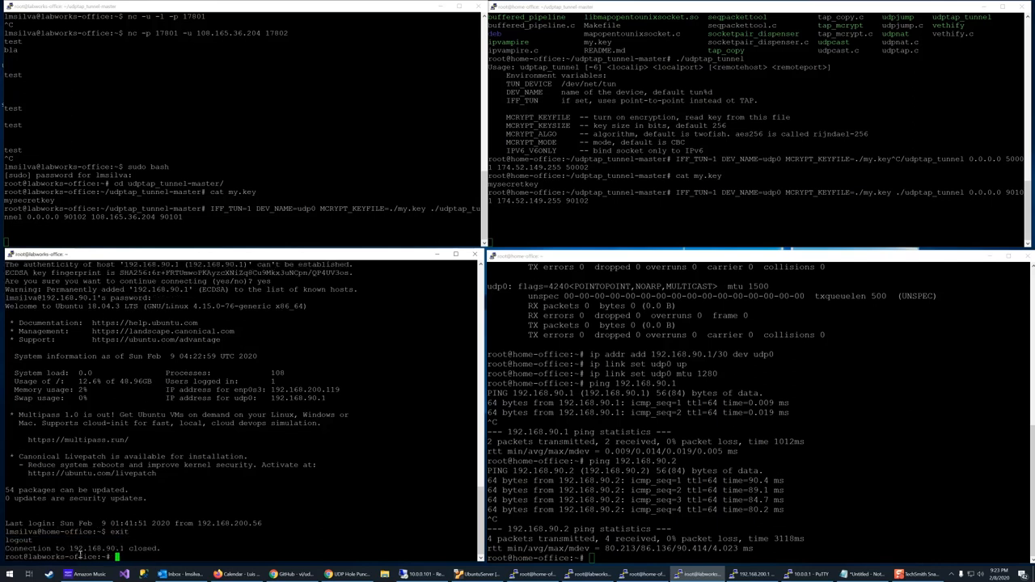